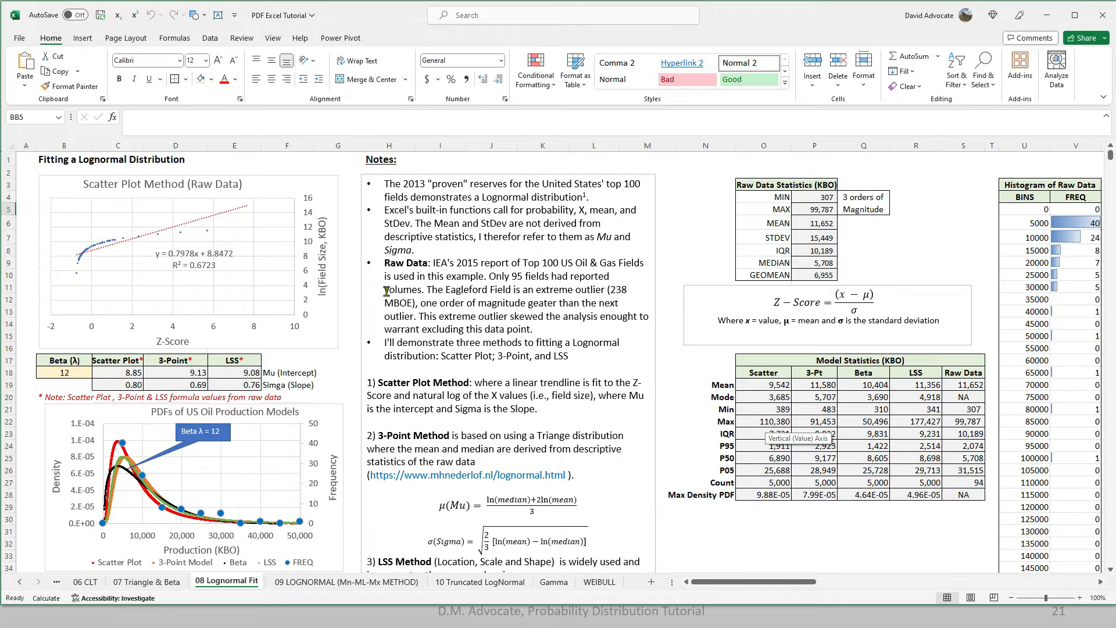
mouse_move(194, 263)
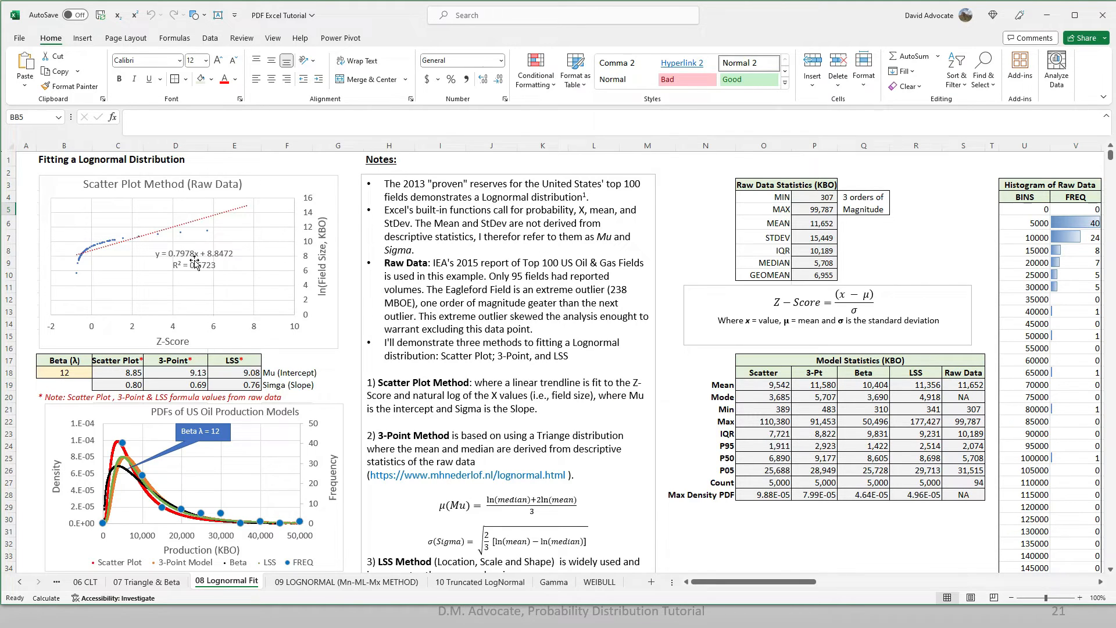
Scroll around the Lognormal Fit sheet to reach the Scatter Plot parameter cells
scroll(down, 3)
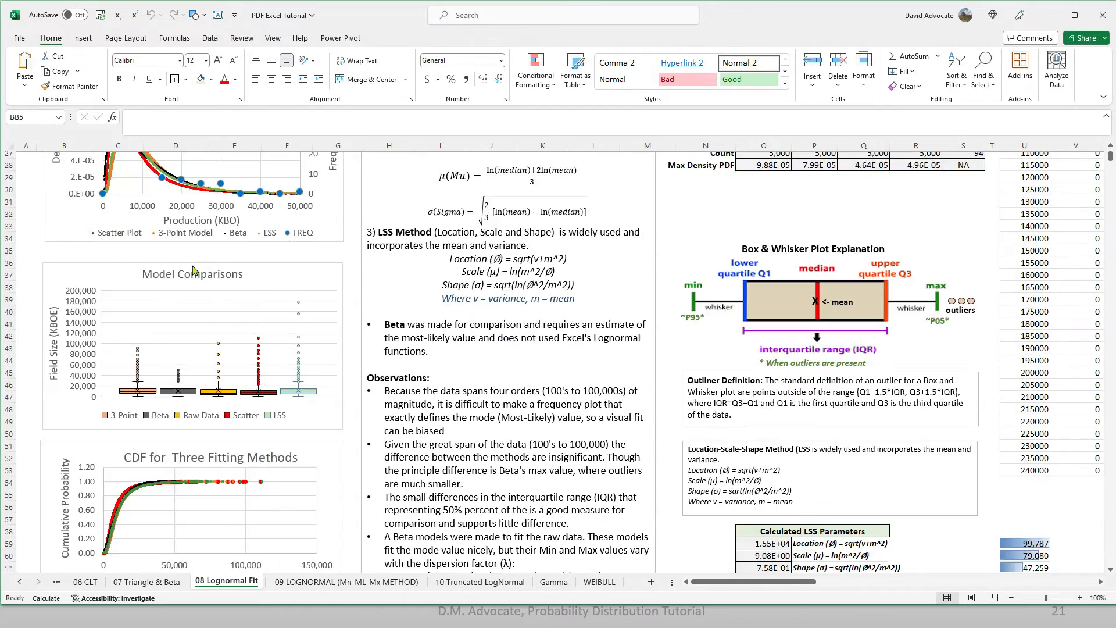
scroll(up, 3)
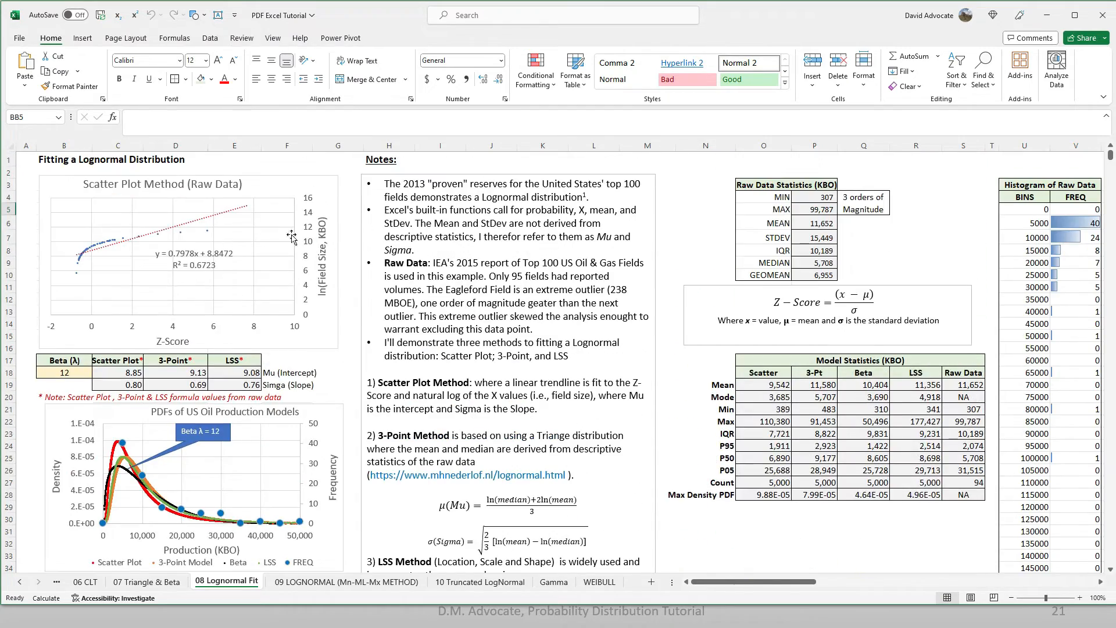
scroll(down, 3)
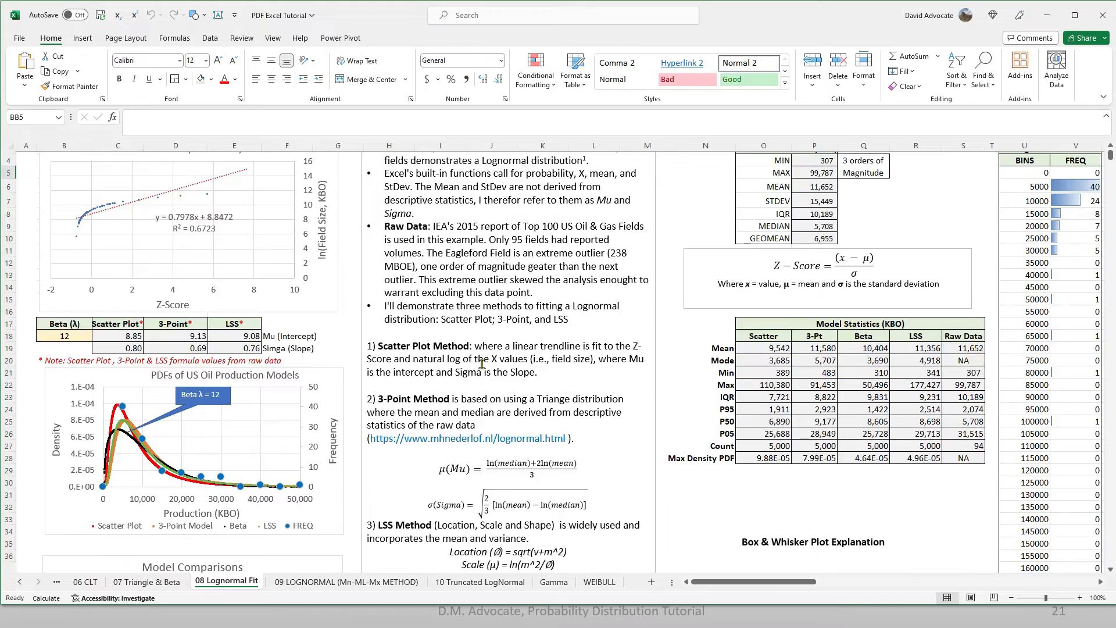
scroll(down, 3)
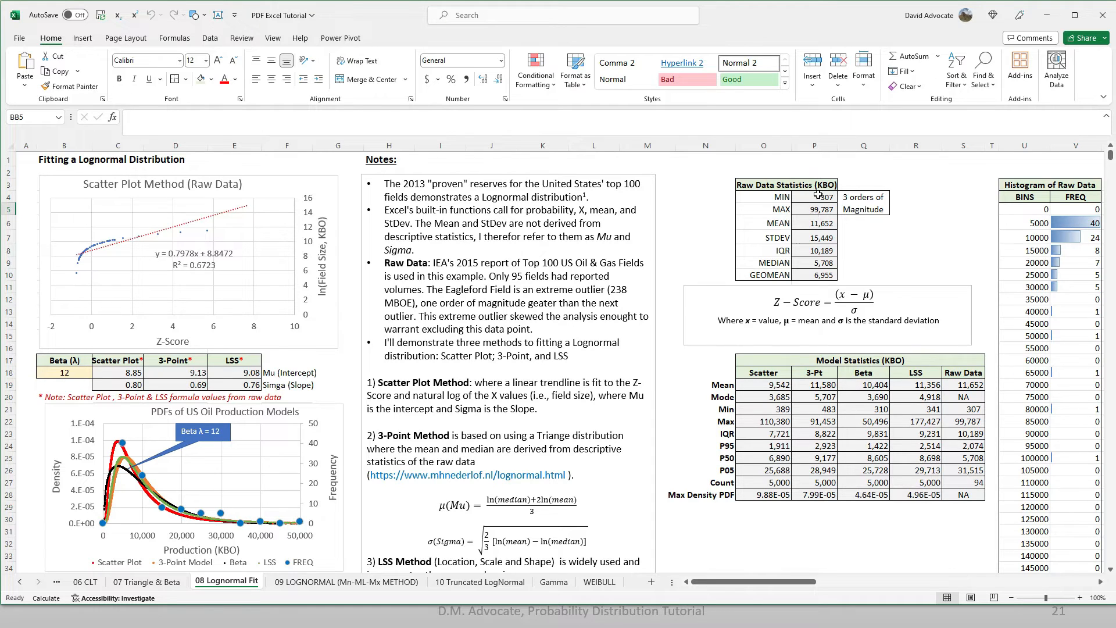
mouse_move(781, 432)
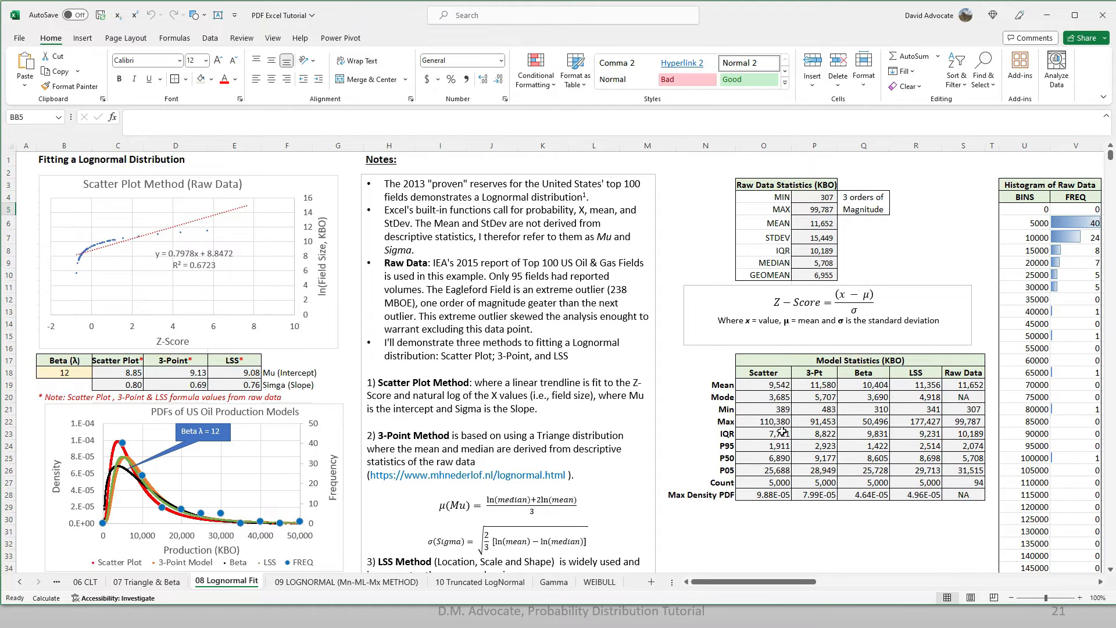
scroll(right, 3)
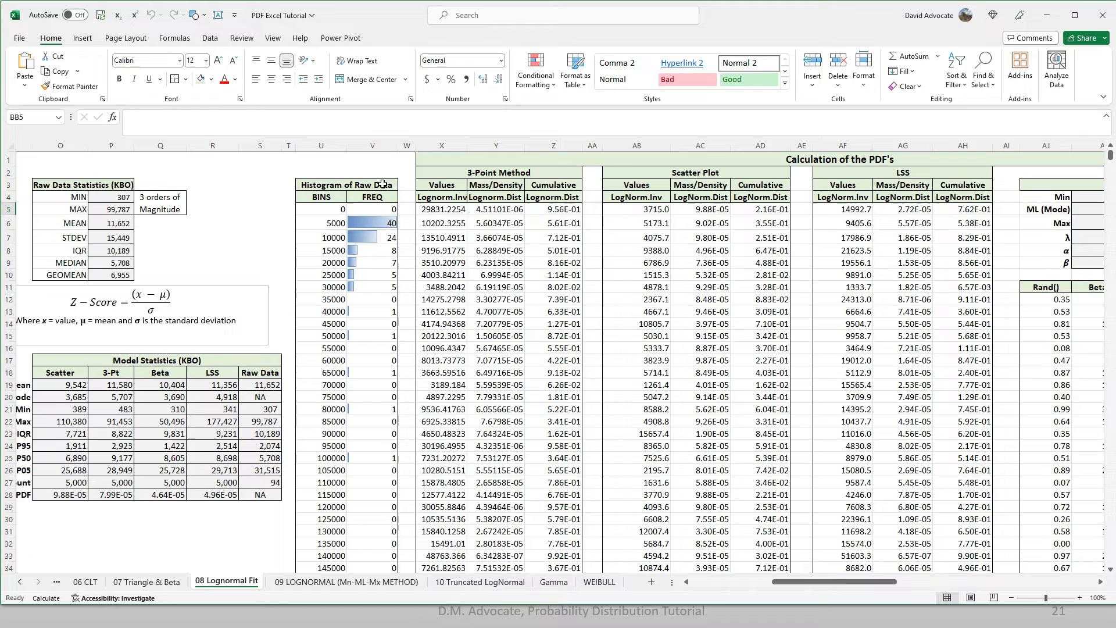
mouse_move(384, 401)
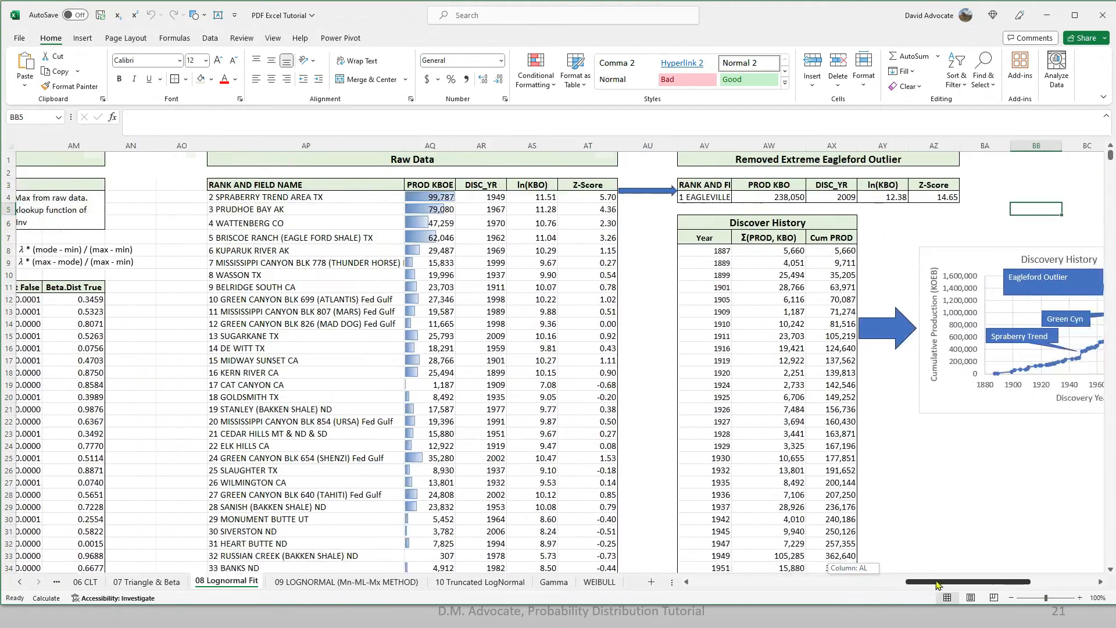
scroll(left, 3)
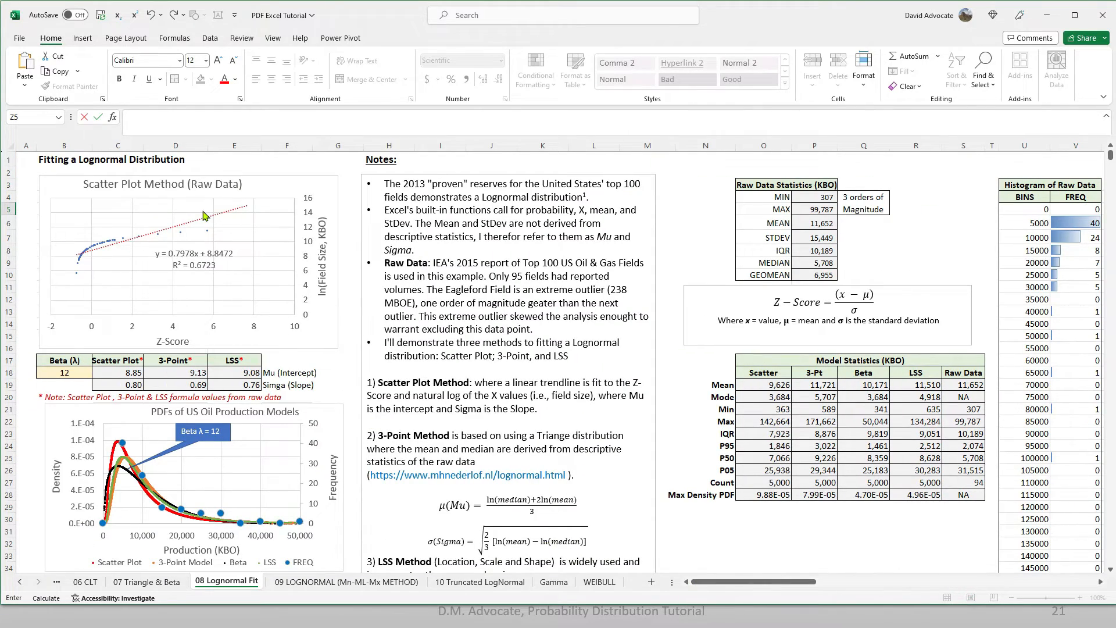
mouse_move(144, 318)
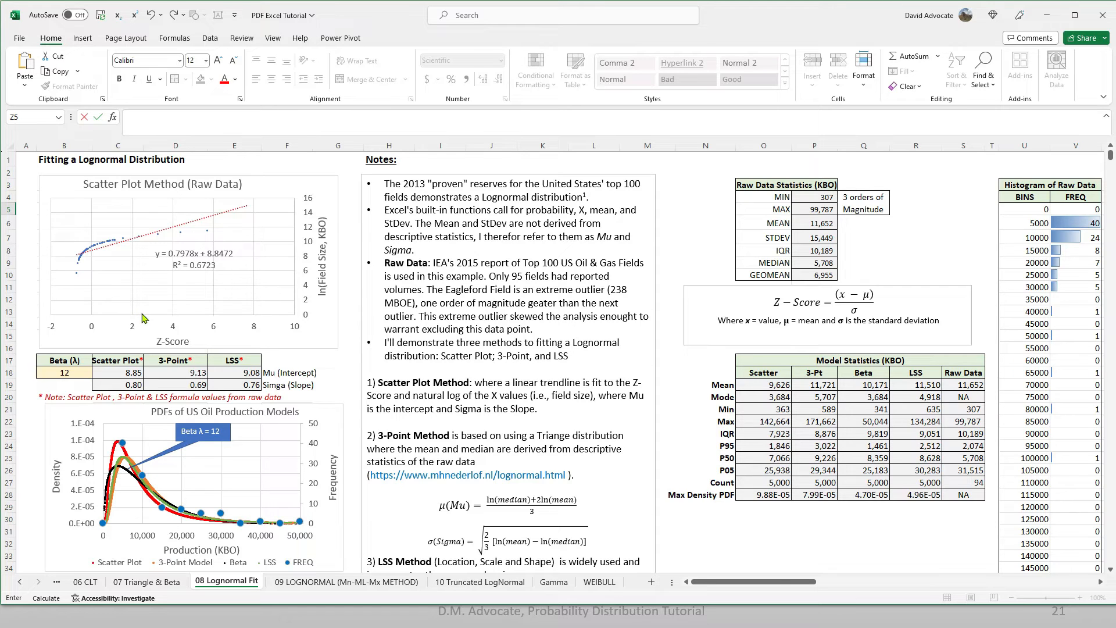
mouse_move(144, 318)
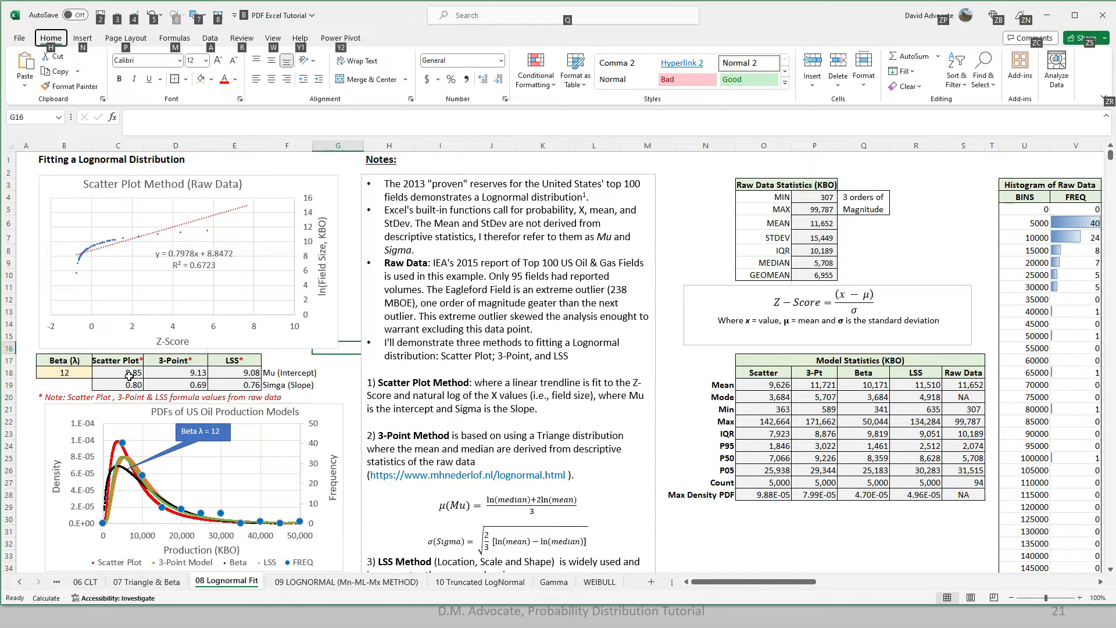
Show the Scatter Plot Mu formula =INTERCEPT(AS:AS,AT:AT) and open Sigma's =SLOPE(AS:AS,AT:AT)
click(132, 372)
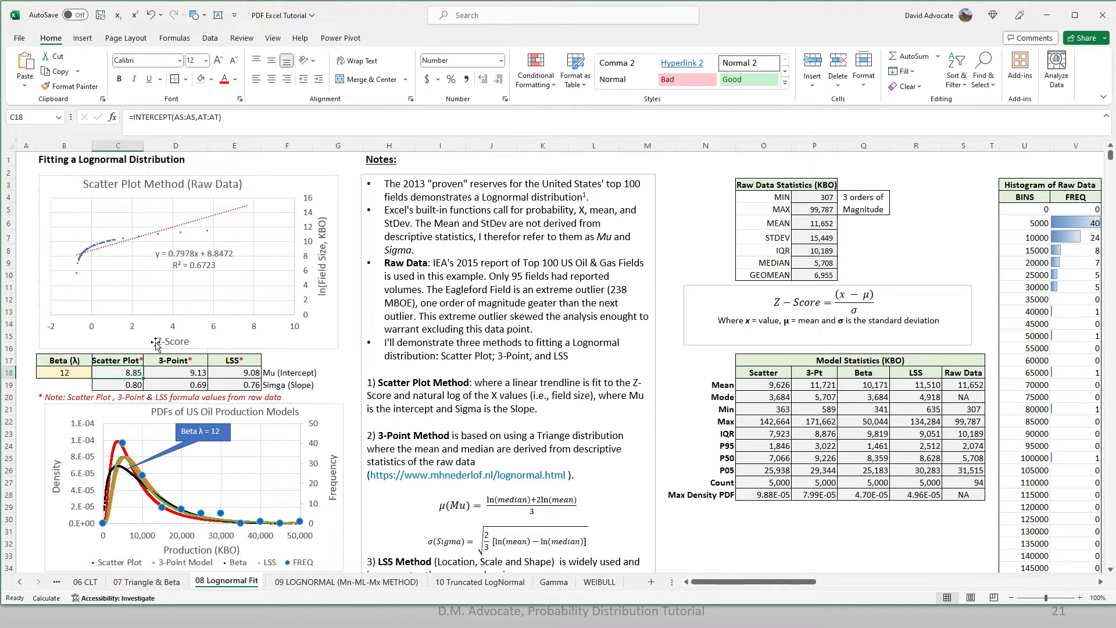
double_click(116, 372)
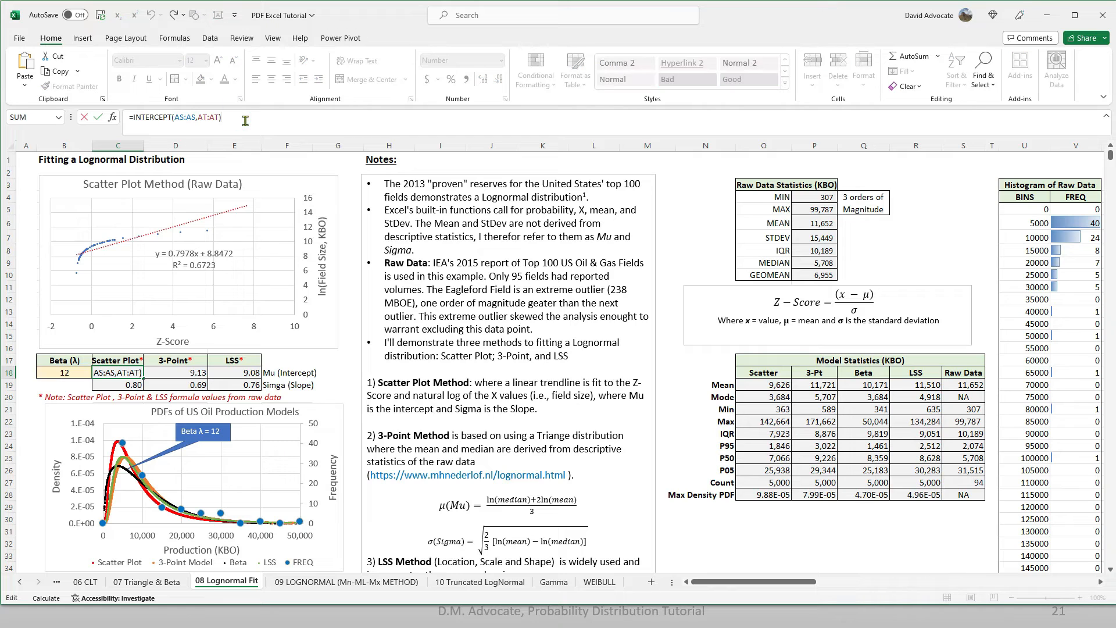
mouse_move(178, 336)
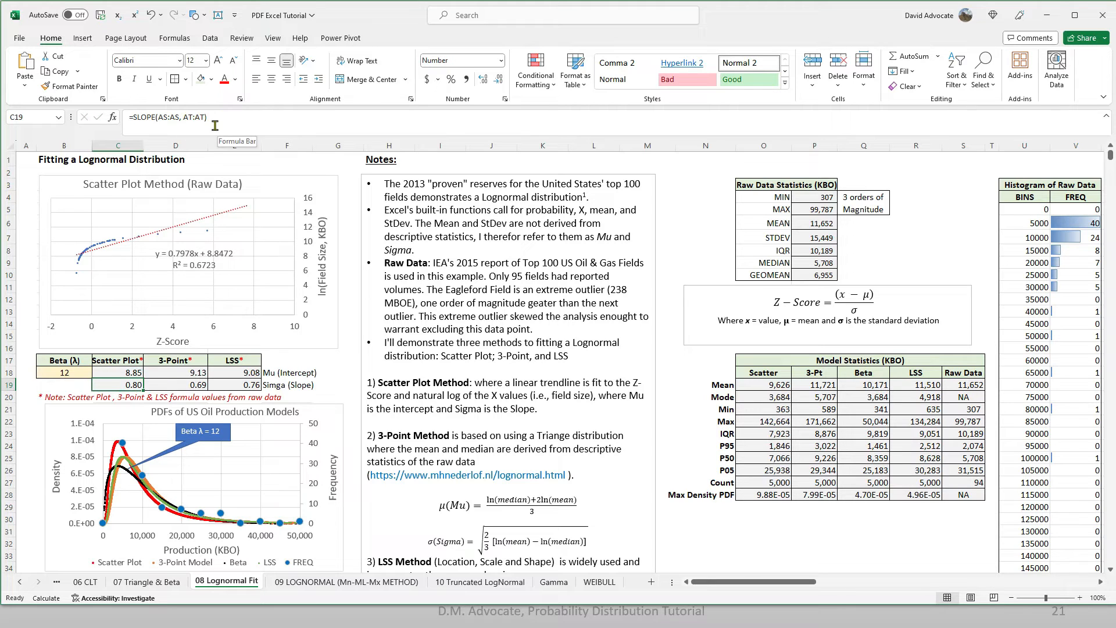
mouse_move(207, 141)
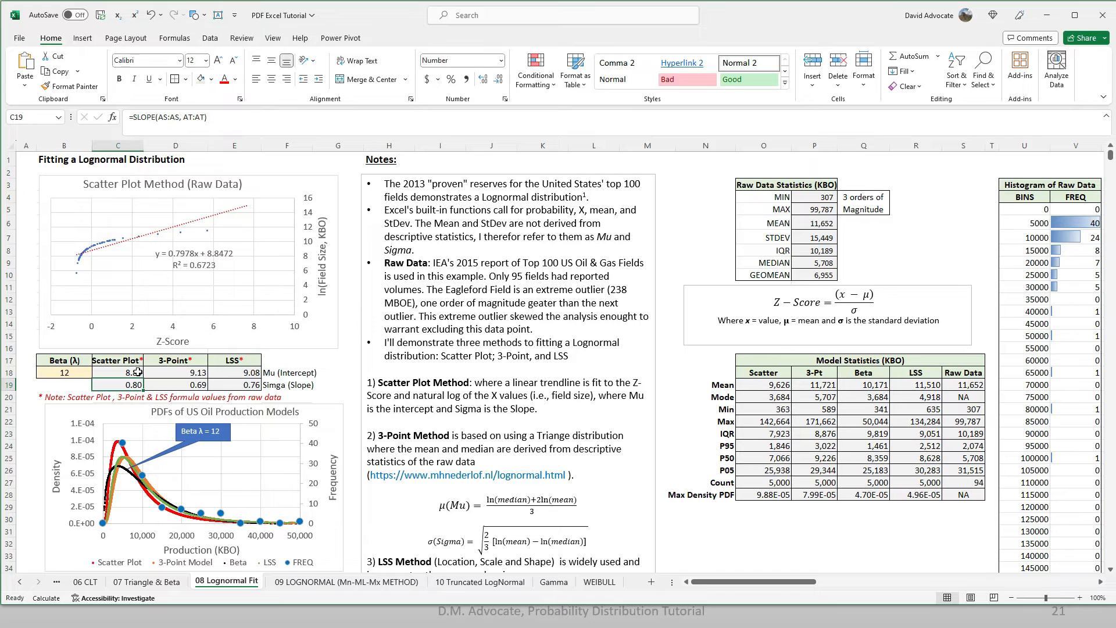
double_click(117, 385)
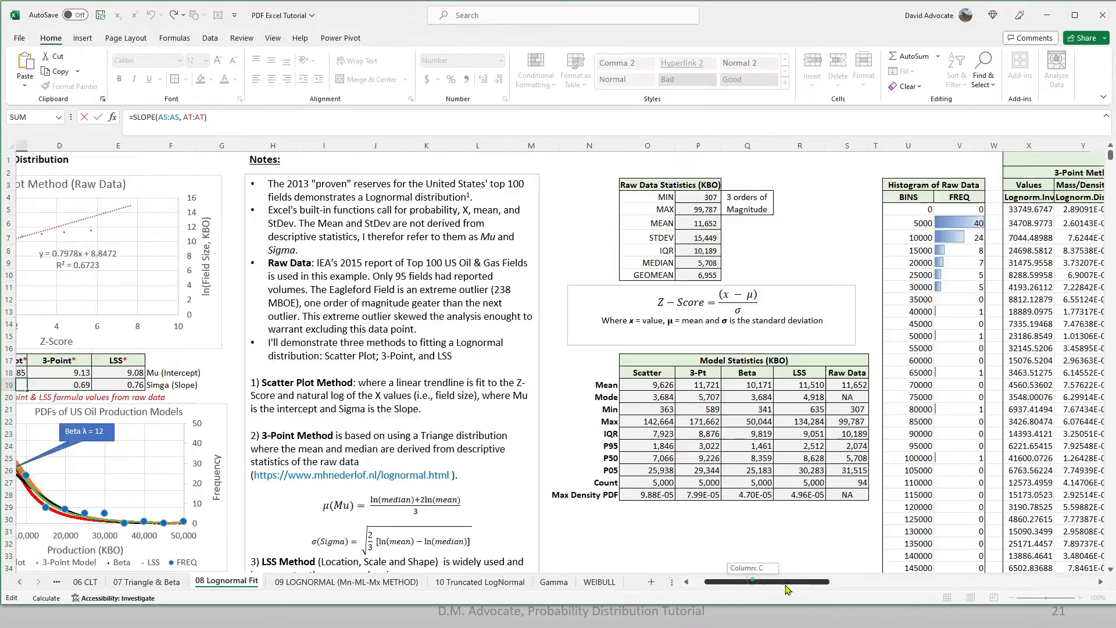
Open the 3-Point Sigma formula, then select the LSS Sigma cell showing =O61
drag(754, 581, 939, 581)
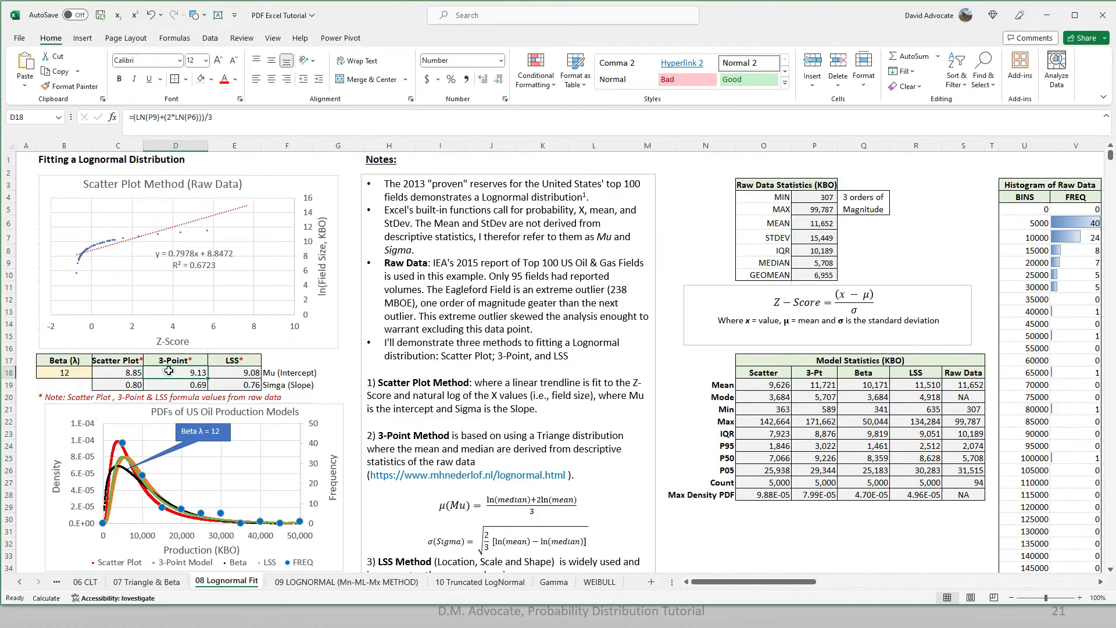
mouse_move(260, 127)
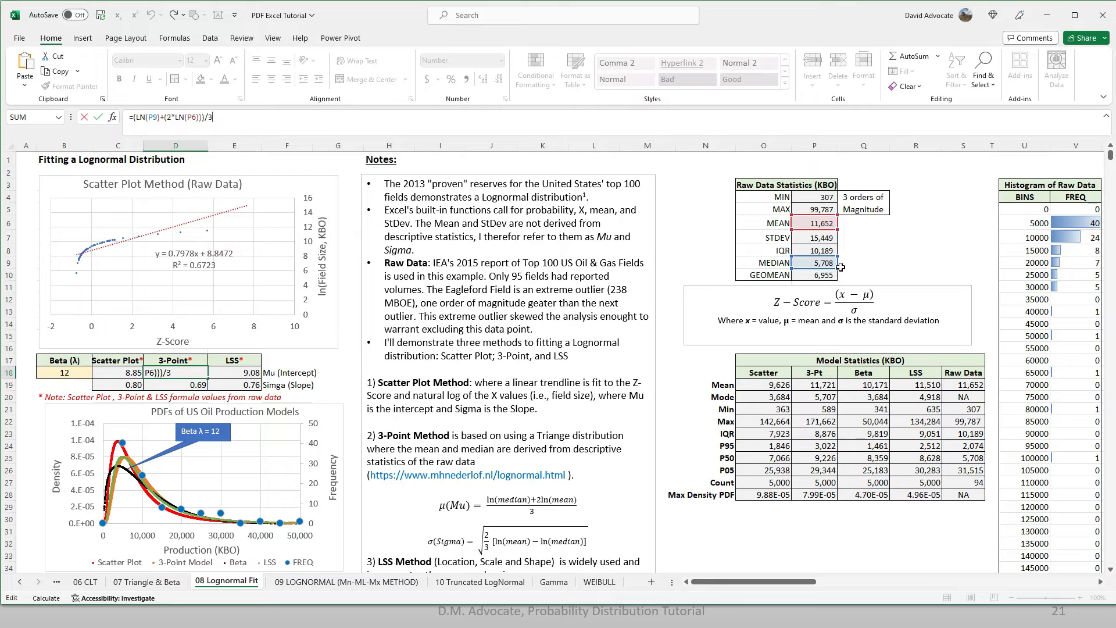
mouse_move(319, 398)
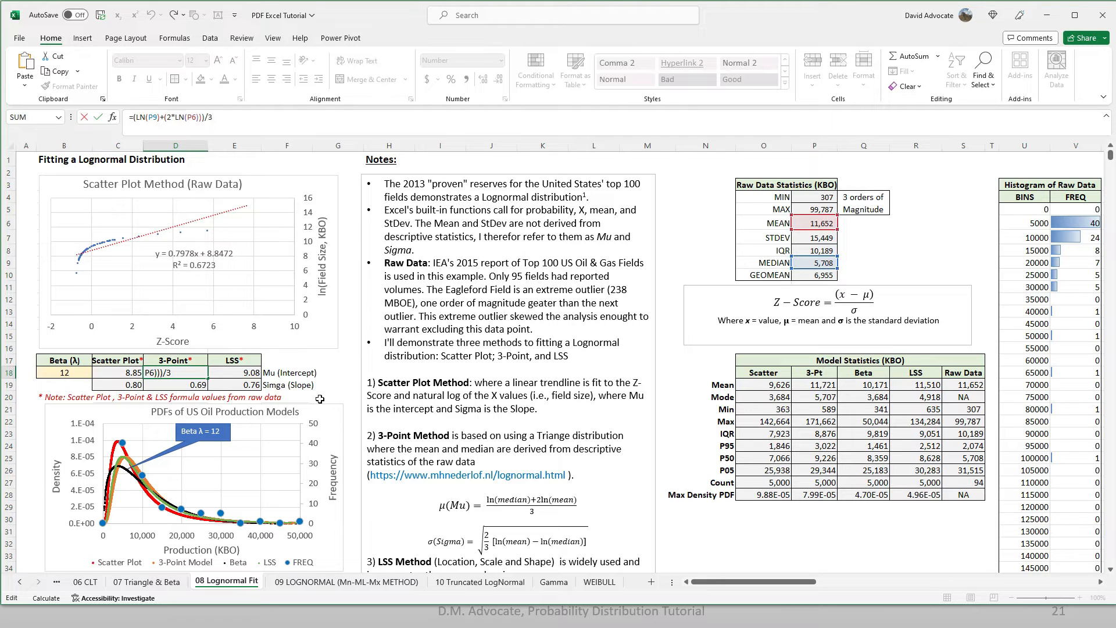
click(192, 385)
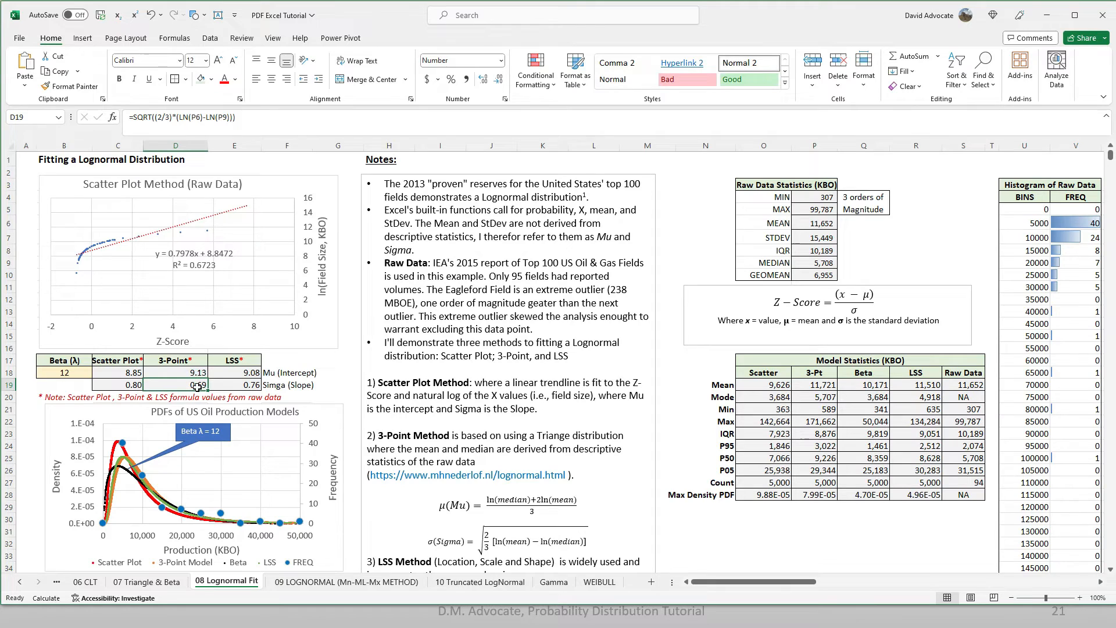
double_click(174, 385)
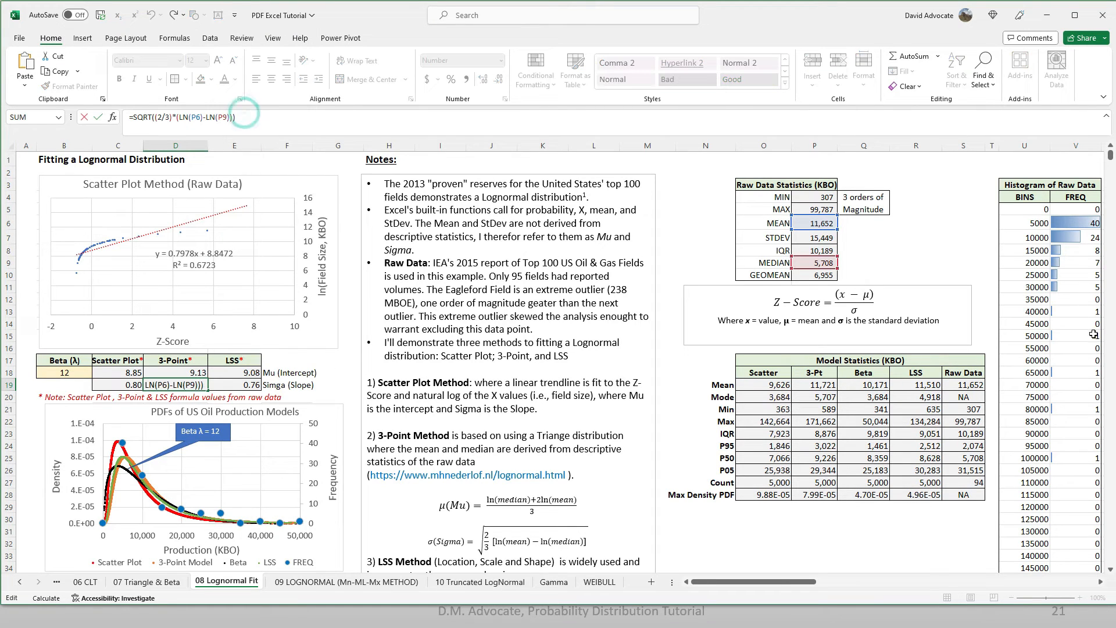
mouse_move(380, 475)
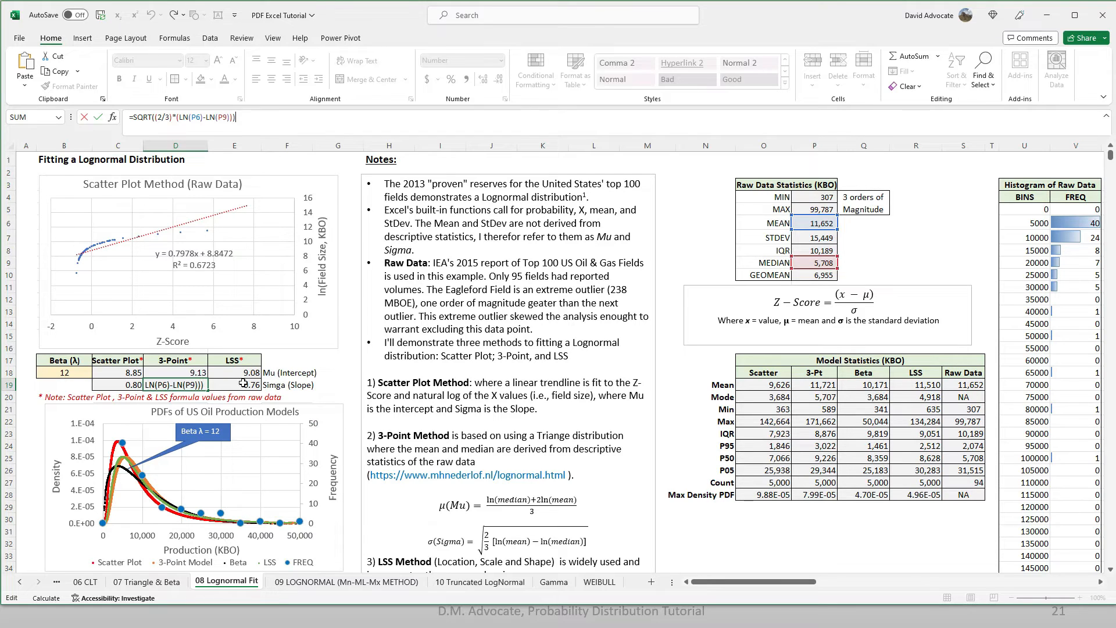
click(244, 372)
text(=O61)
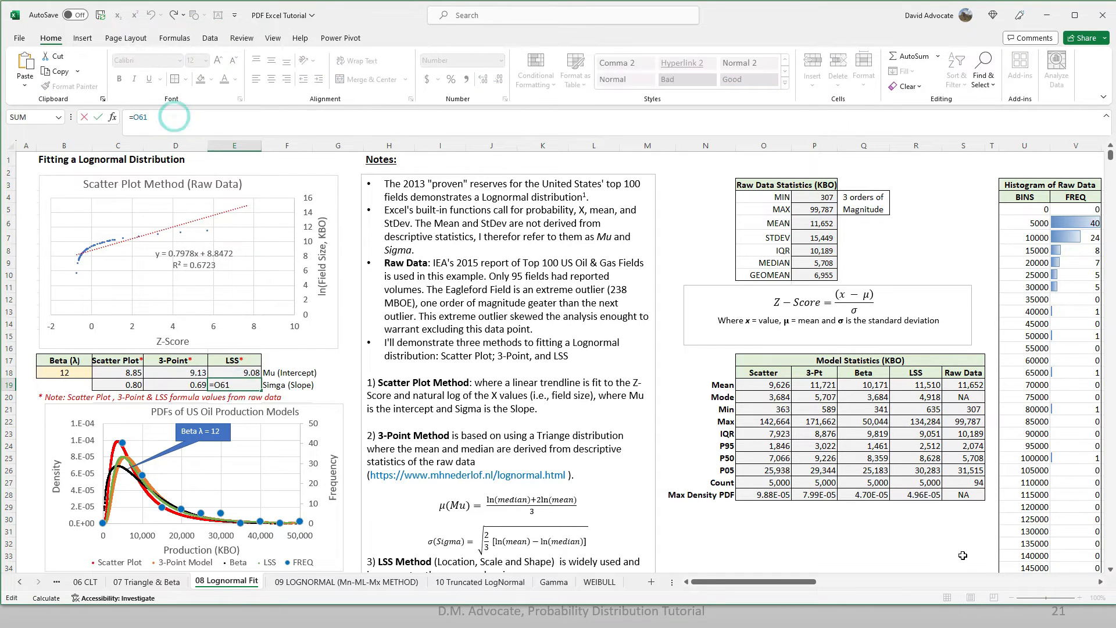
scroll(down, 3)
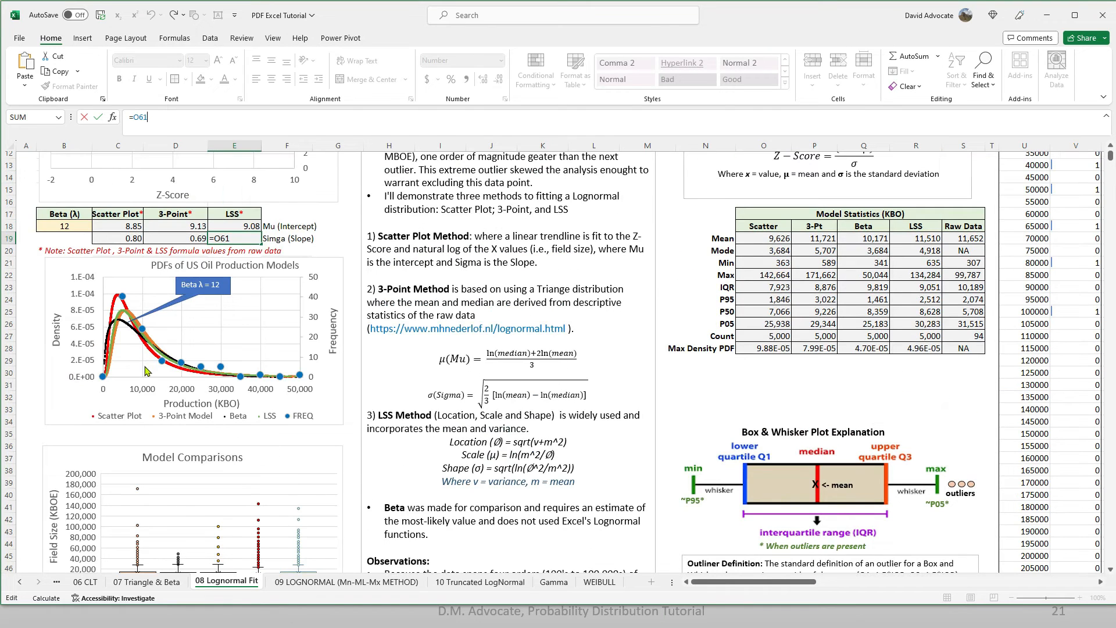
mouse_move(112, 339)
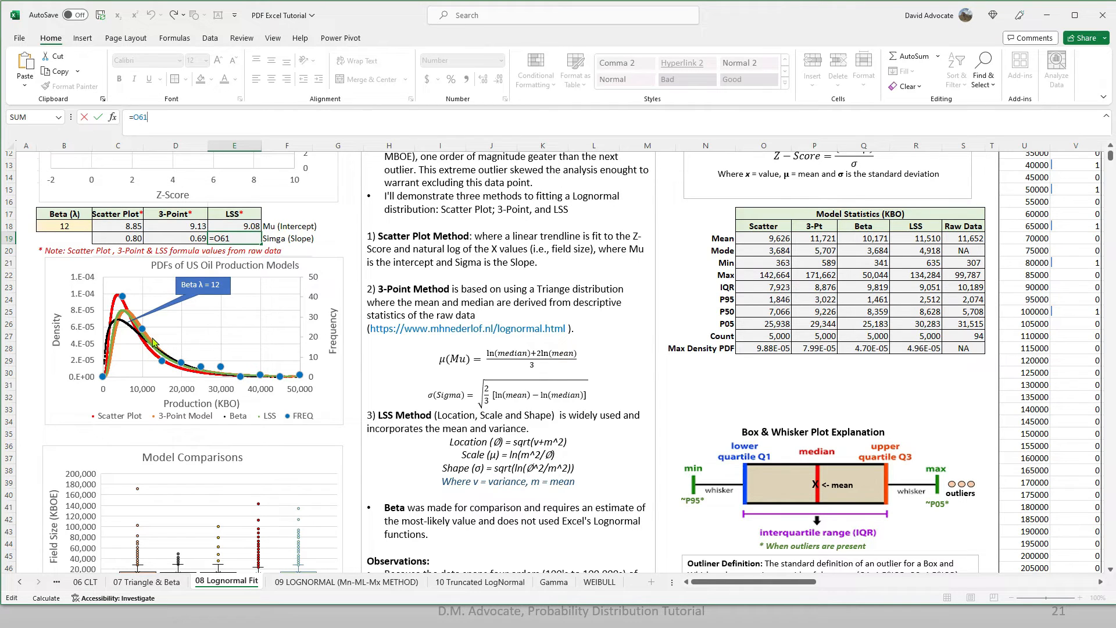
mouse_move(138, 336)
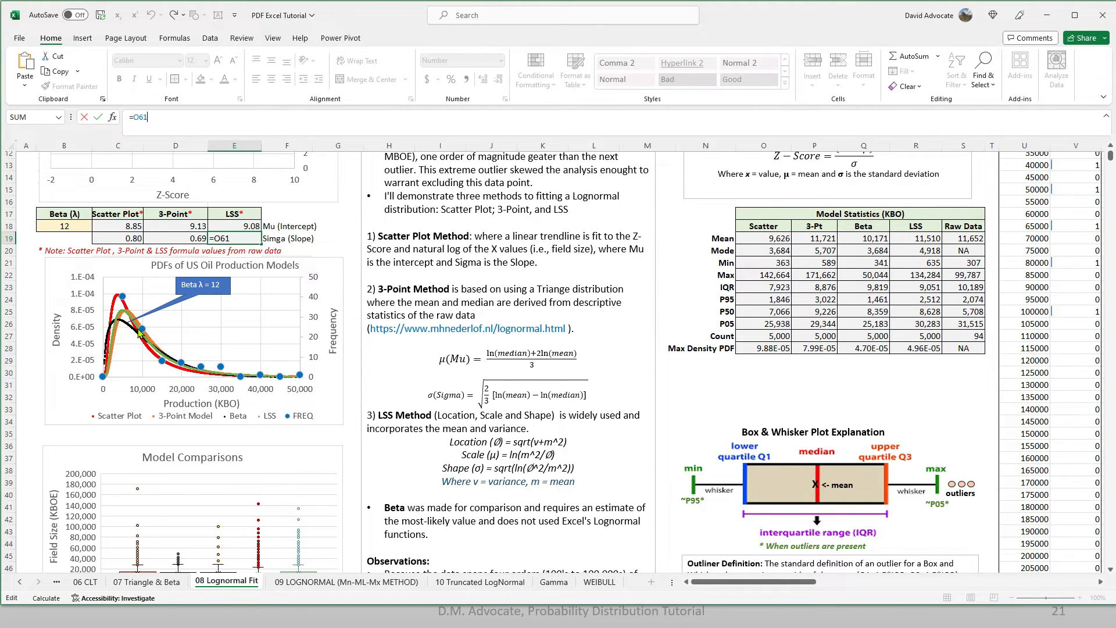
mouse_move(135, 335)
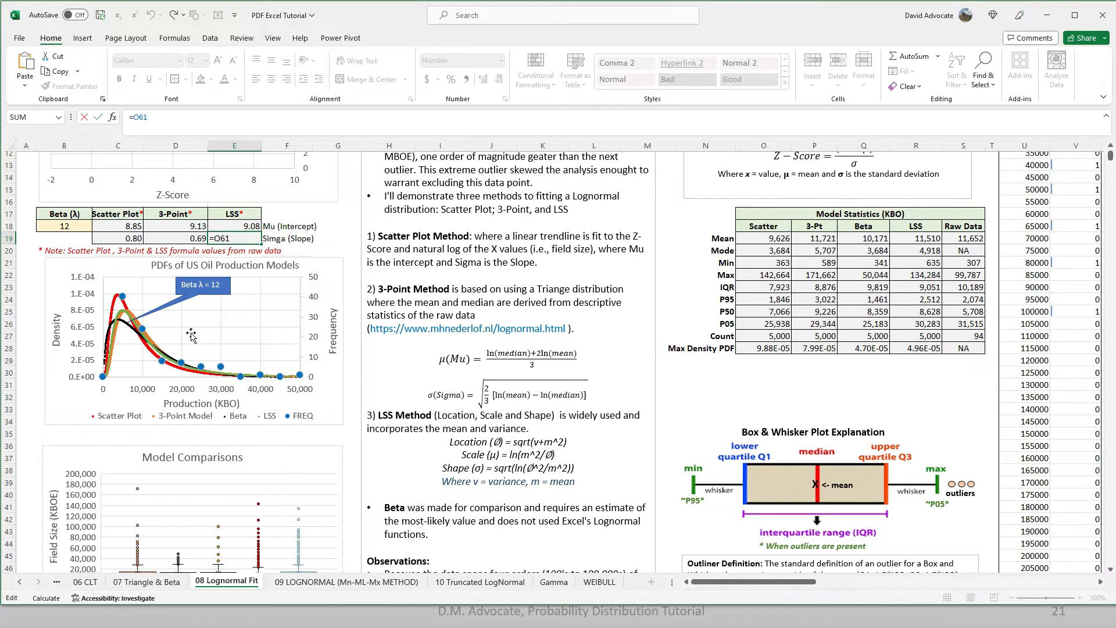
mouse_move(298, 375)
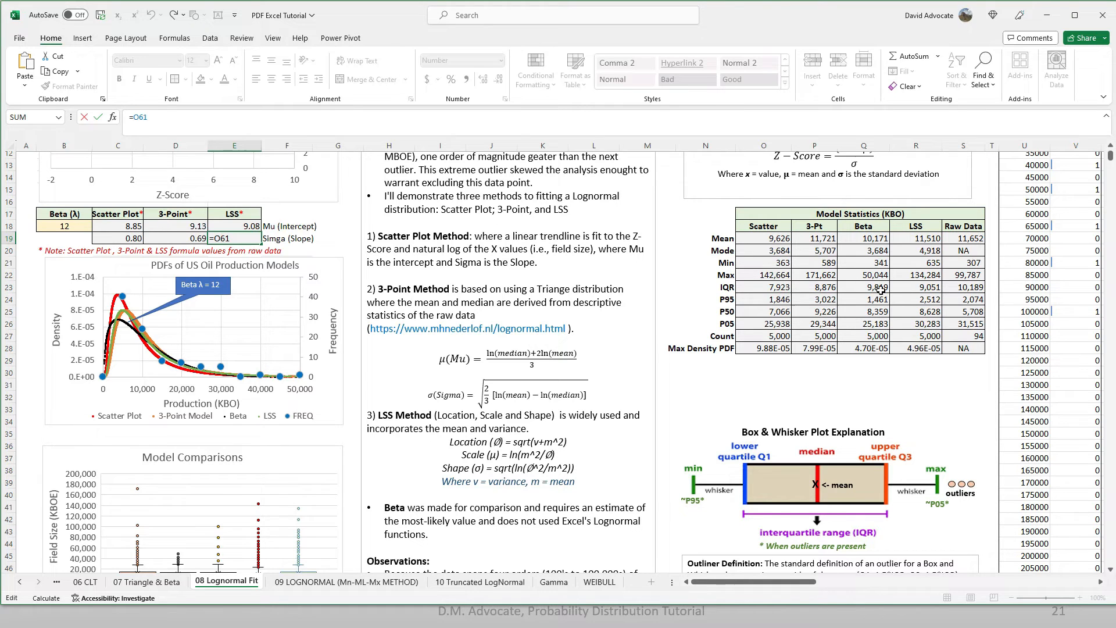
mouse_move(632, 362)
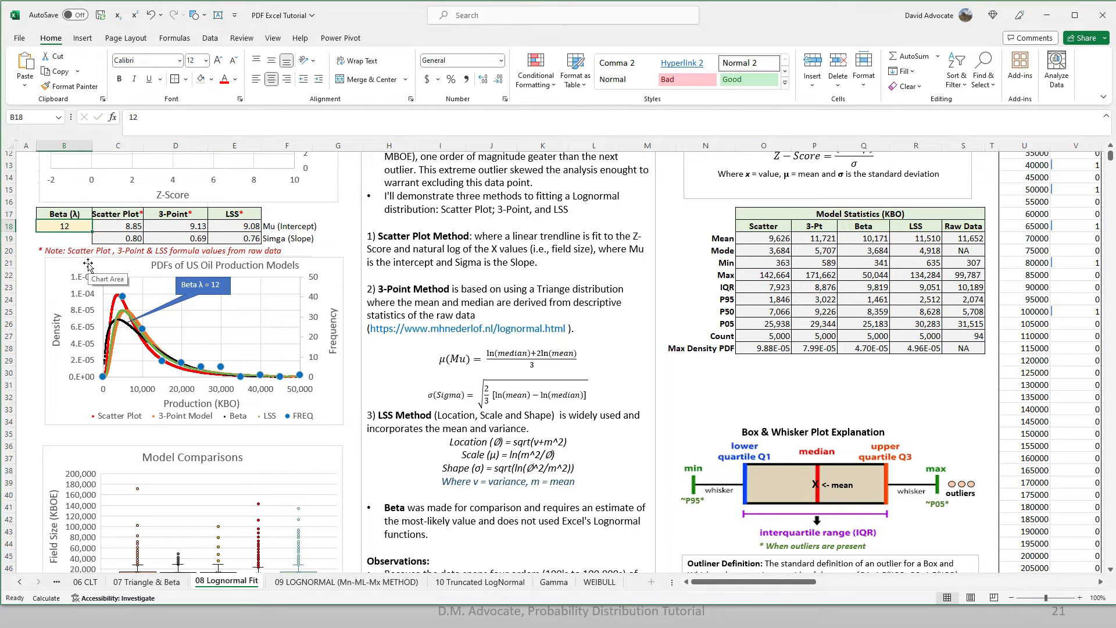
text(24)
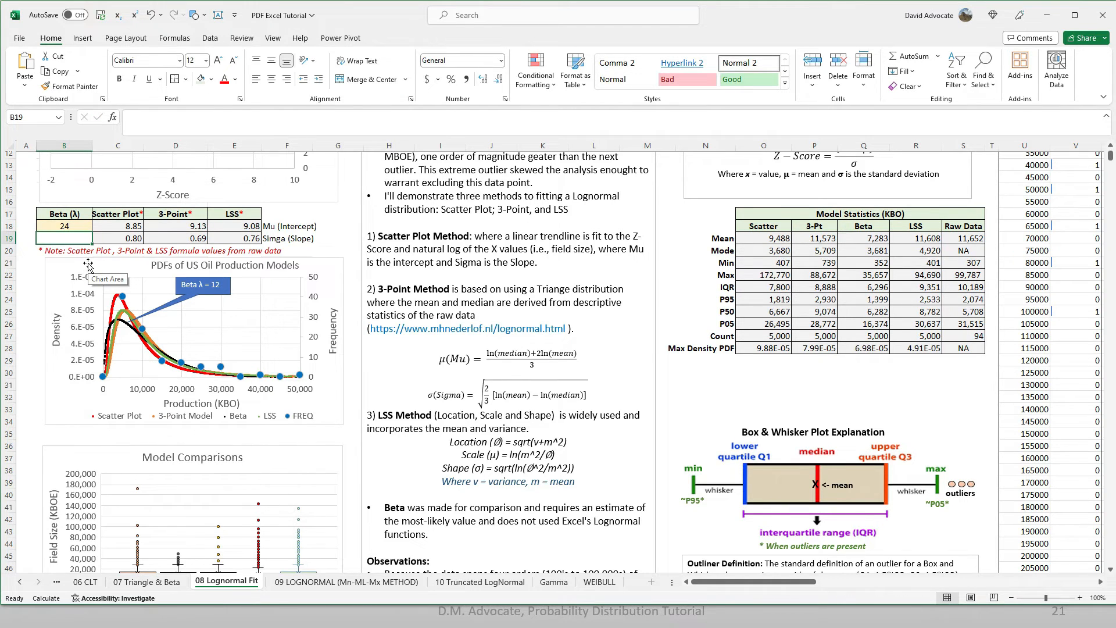
mouse_move(133, 321)
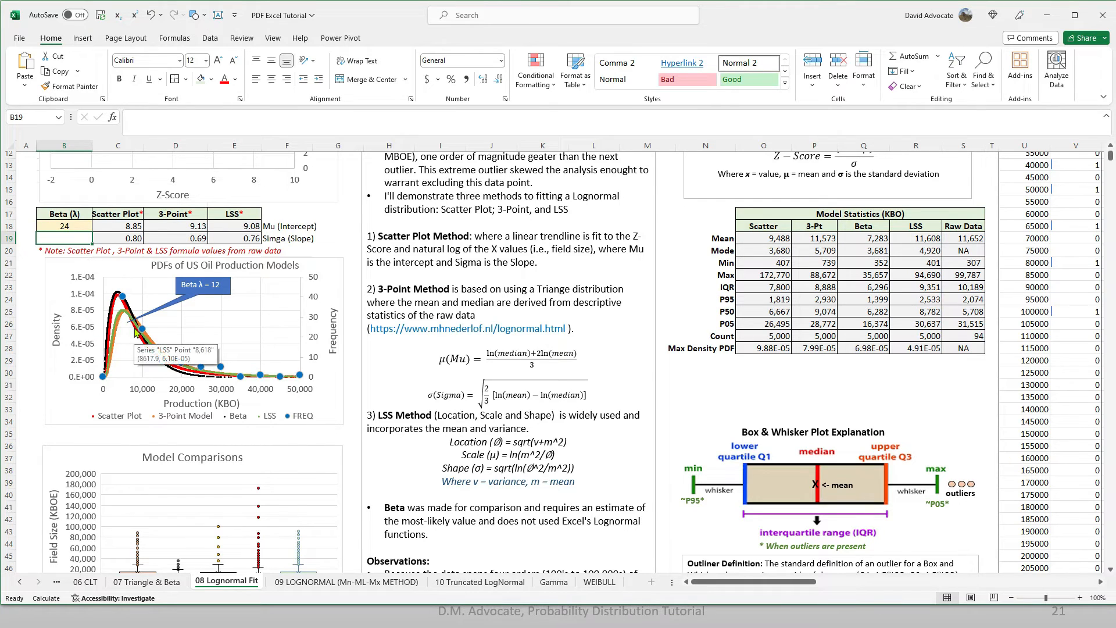
mouse_move(156, 367)
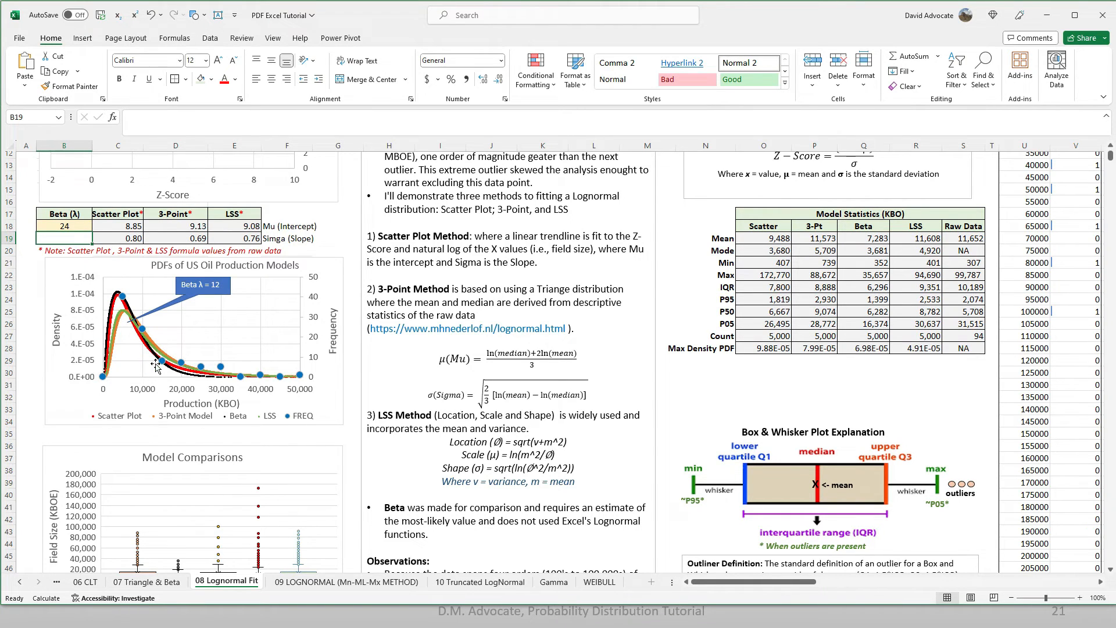
mouse_move(166, 358)
text(12)
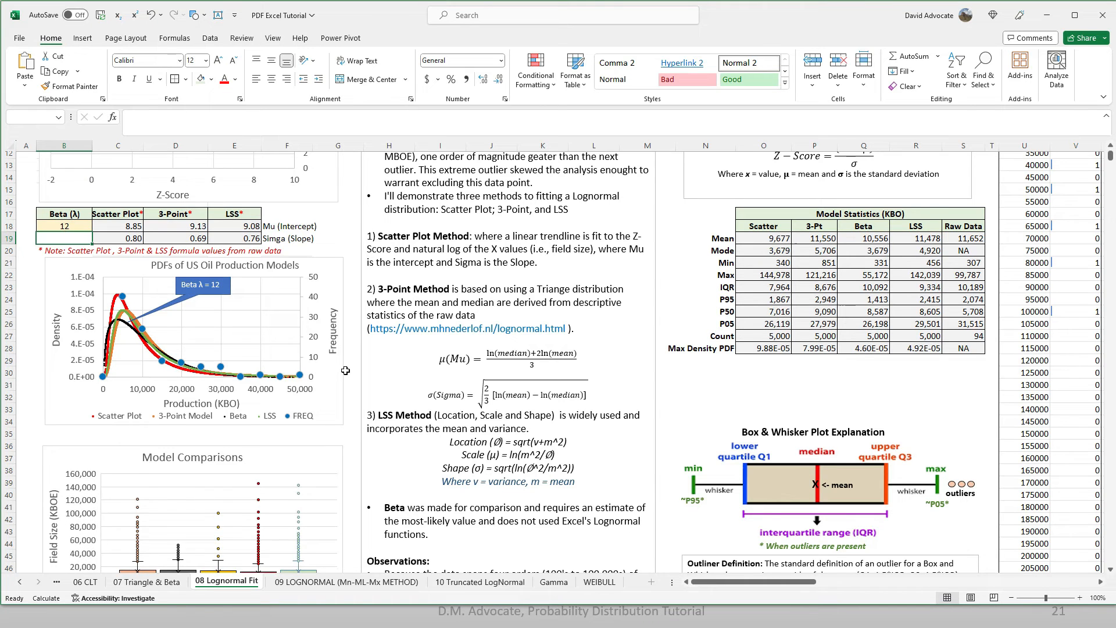
Scroll down the sheet to the Model Comparisons box-and-whisker chart
scroll(down, 3)
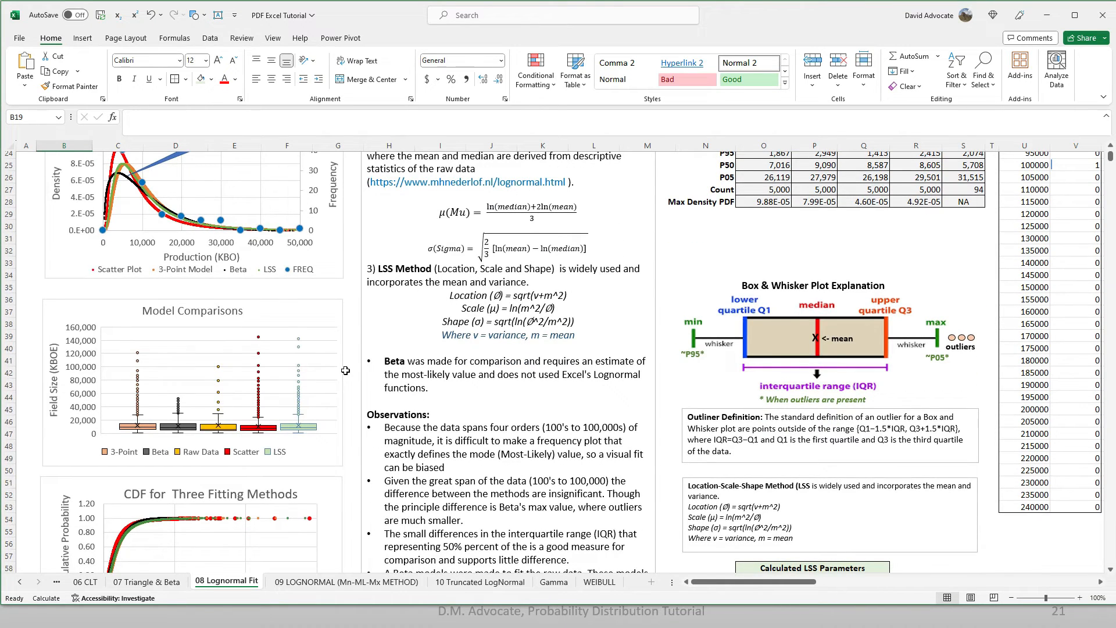
mouse_move(125, 430)
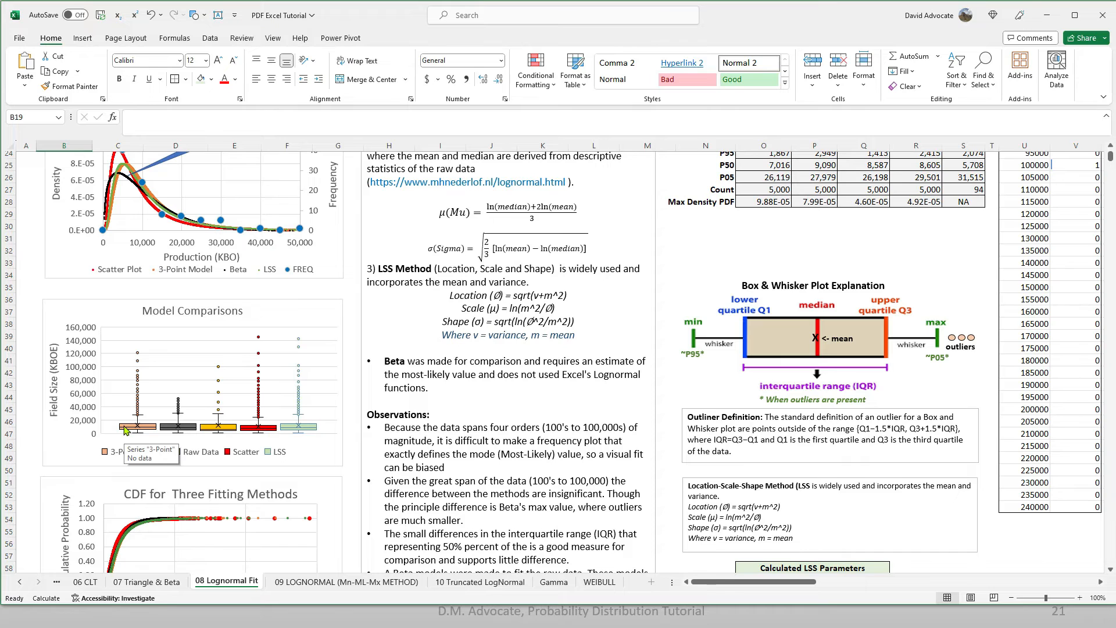
mouse_move(64, 438)
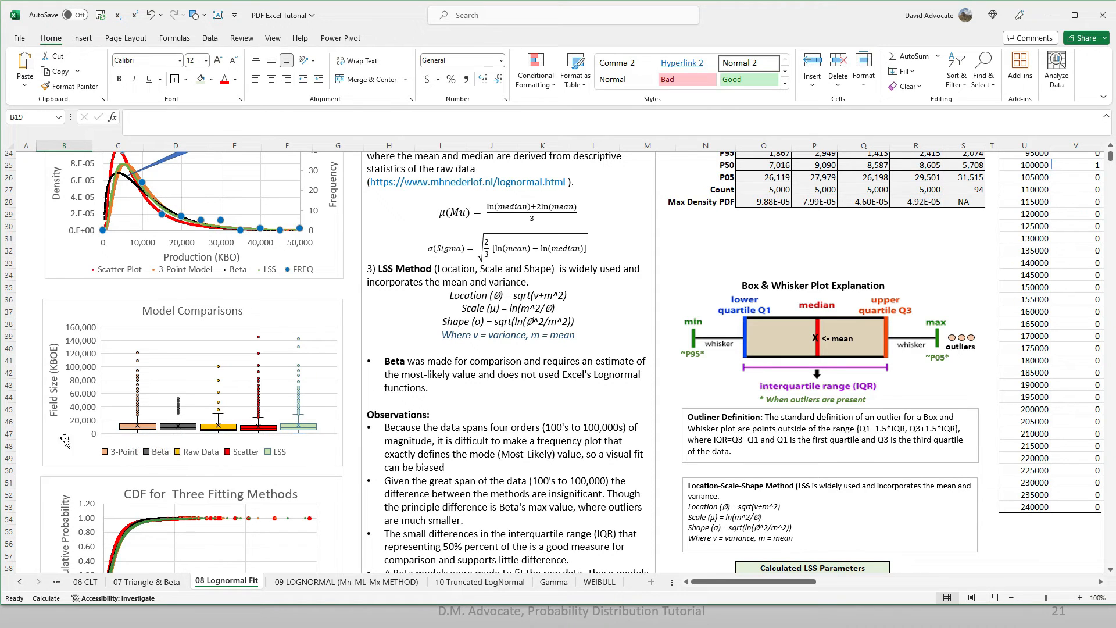
mouse_move(115, 428)
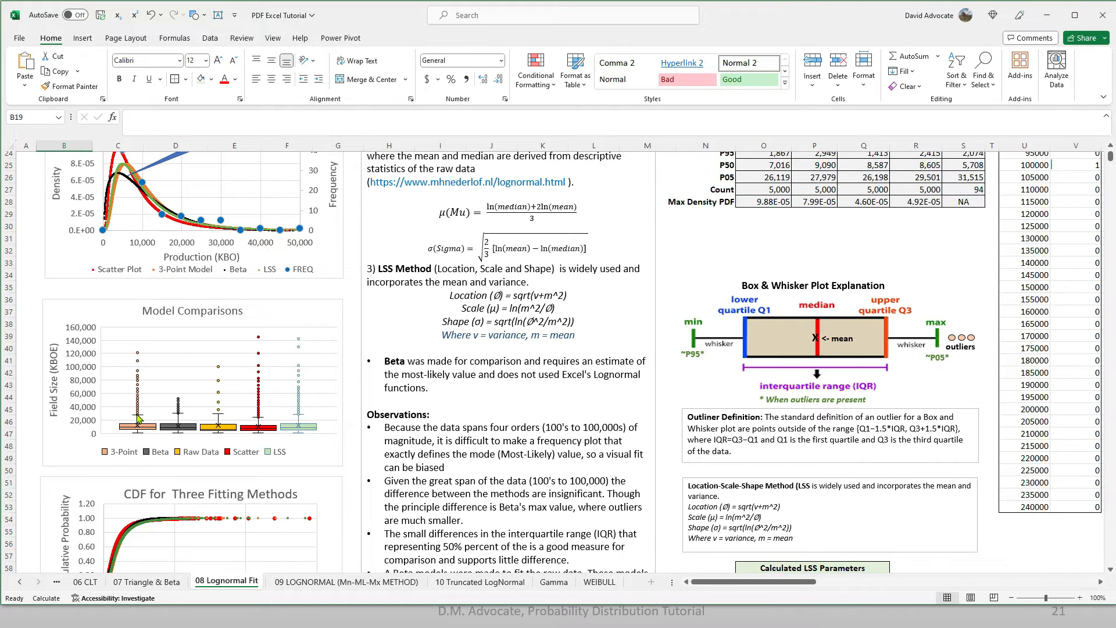
mouse_move(137, 430)
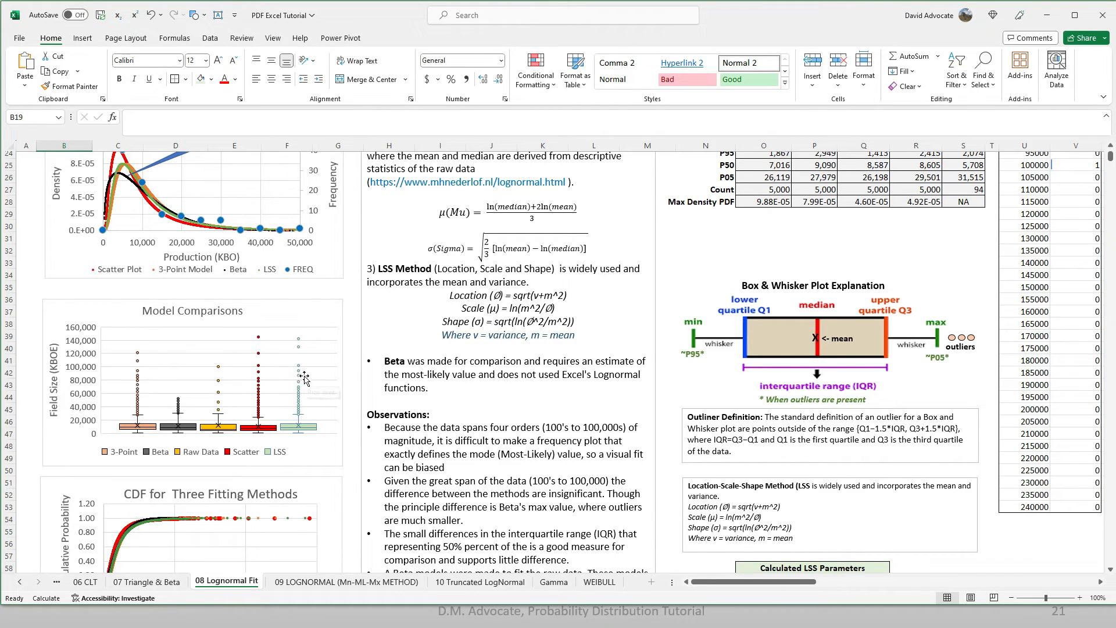
mouse_move(300, 374)
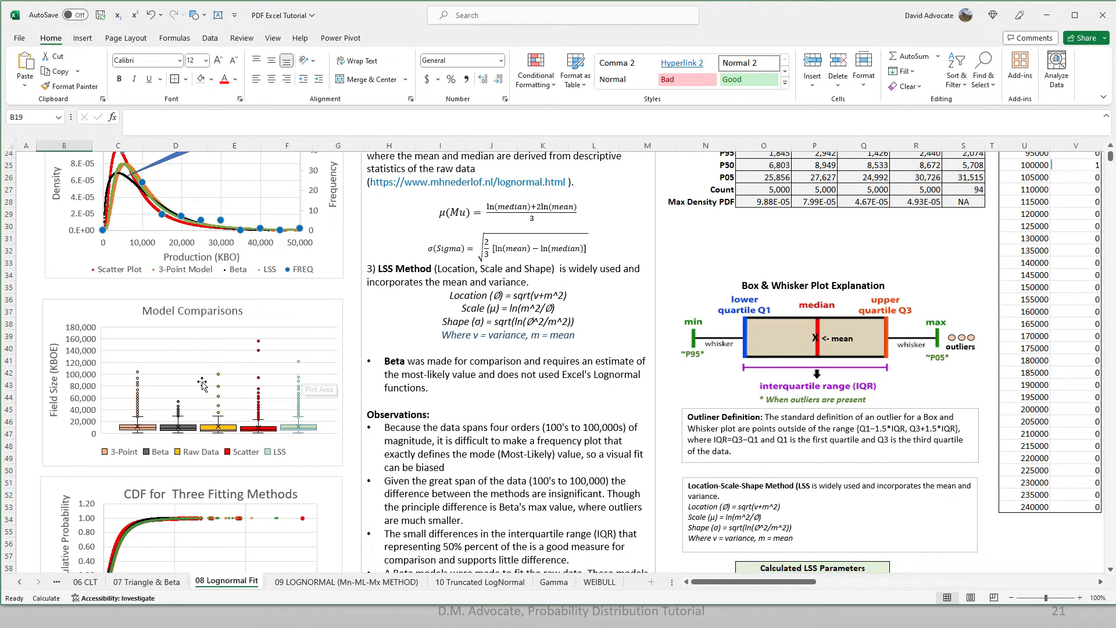
mouse_move(183, 398)
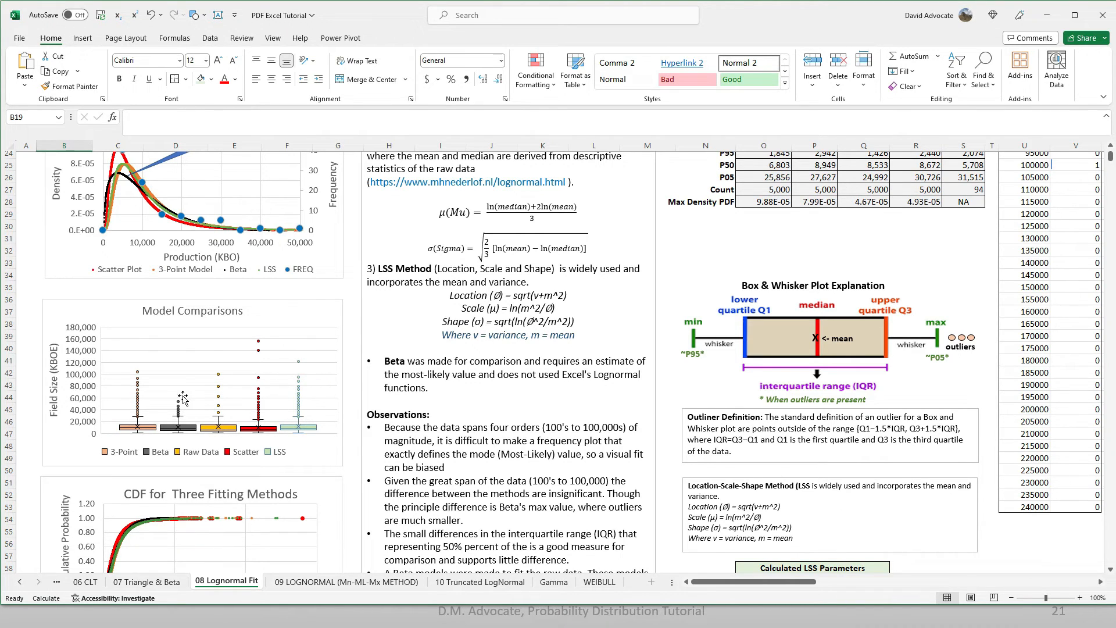
mouse_move(303, 416)
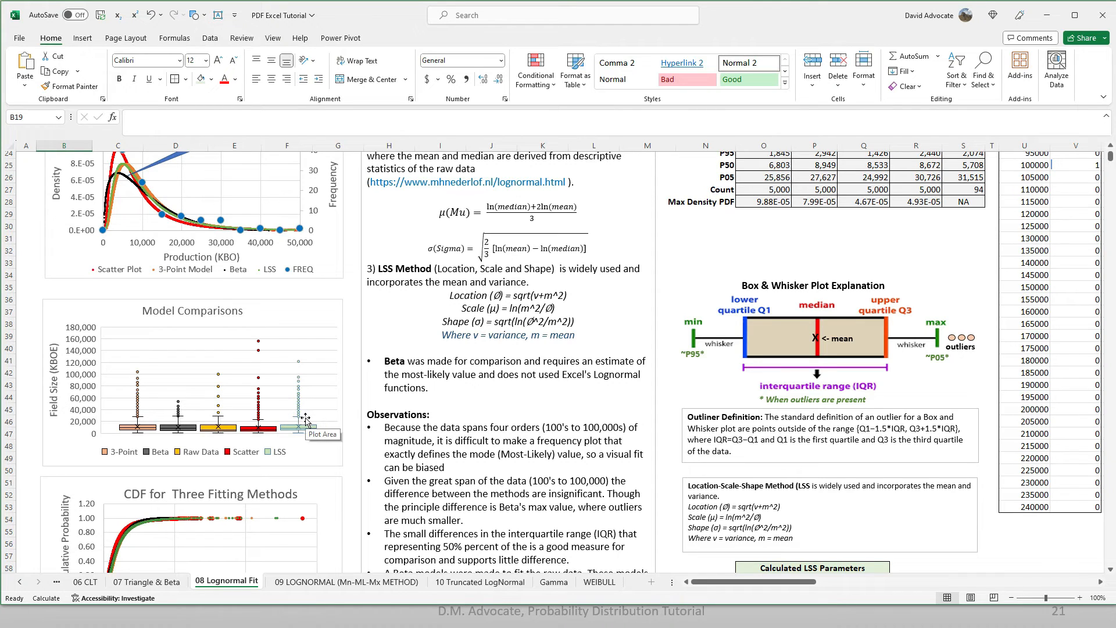
mouse_move(310, 420)
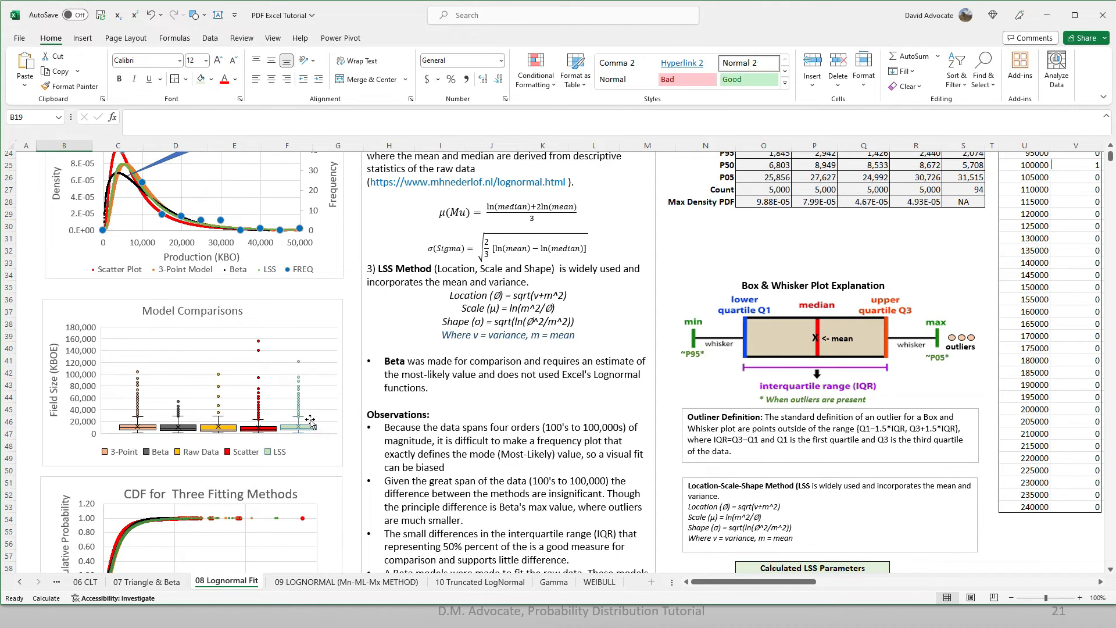
mouse_move(310, 420)
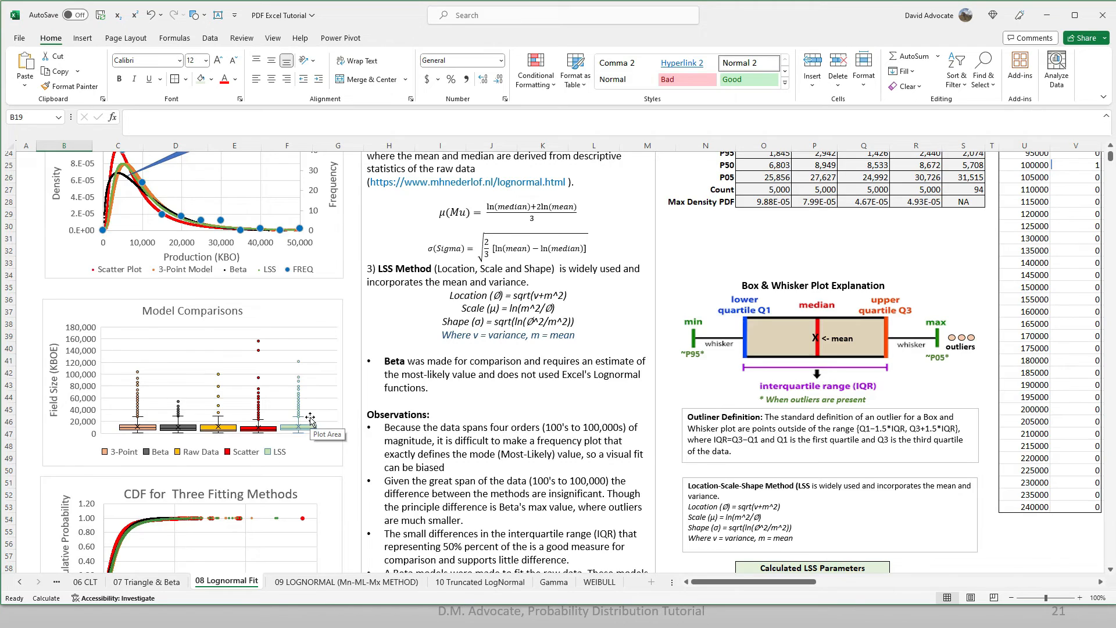
scroll(down, 3)
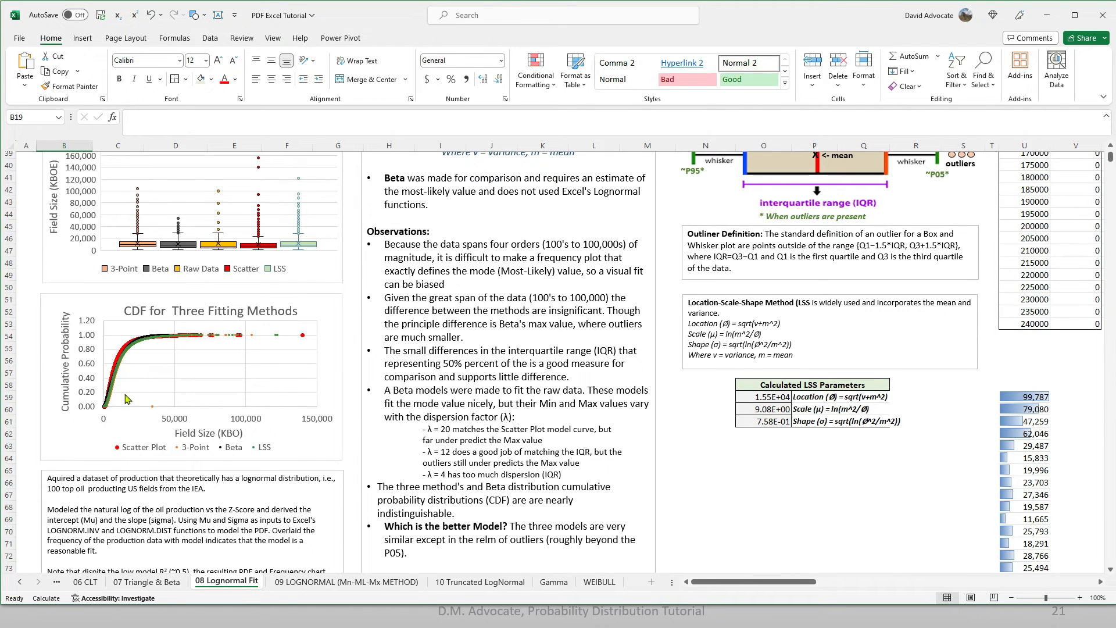
mouse_move(185, 342)
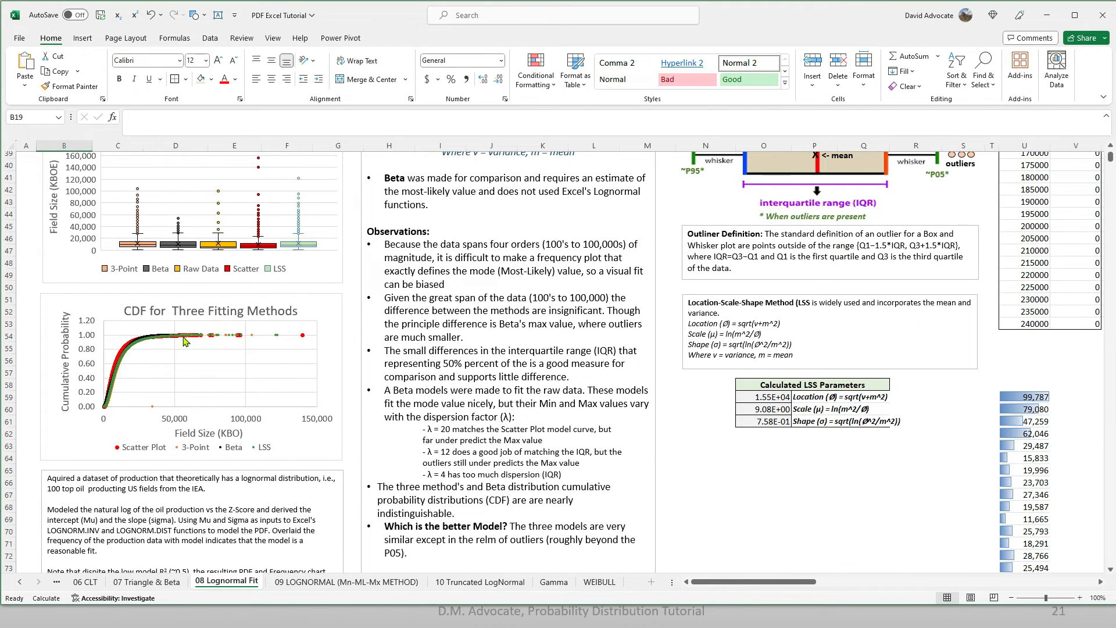
mouse_move(114, 383)
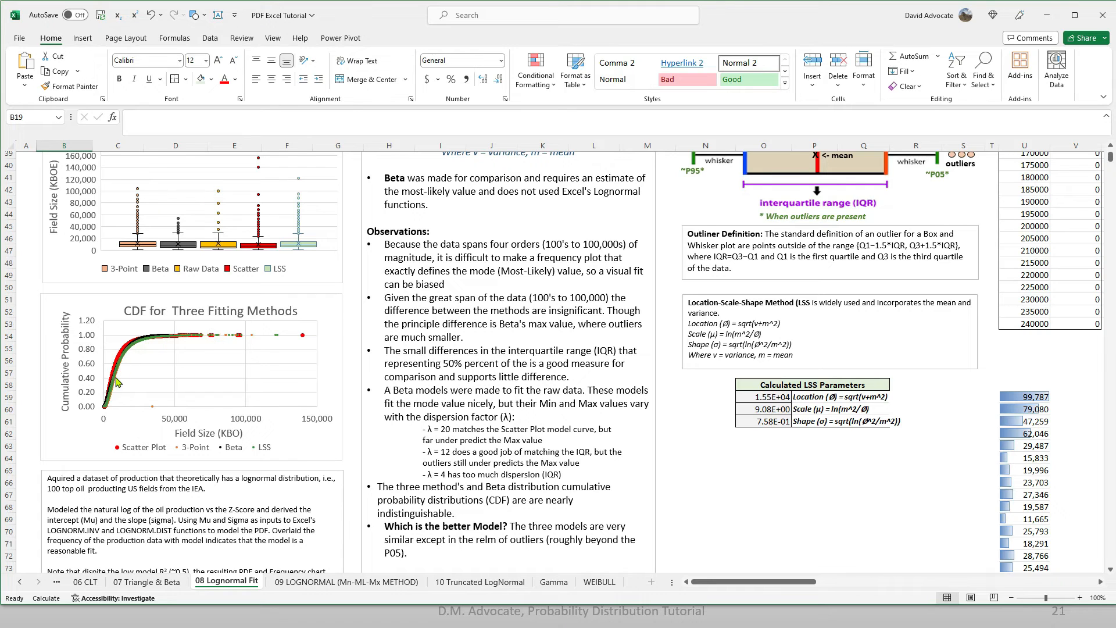
mouse_move(184, 344)
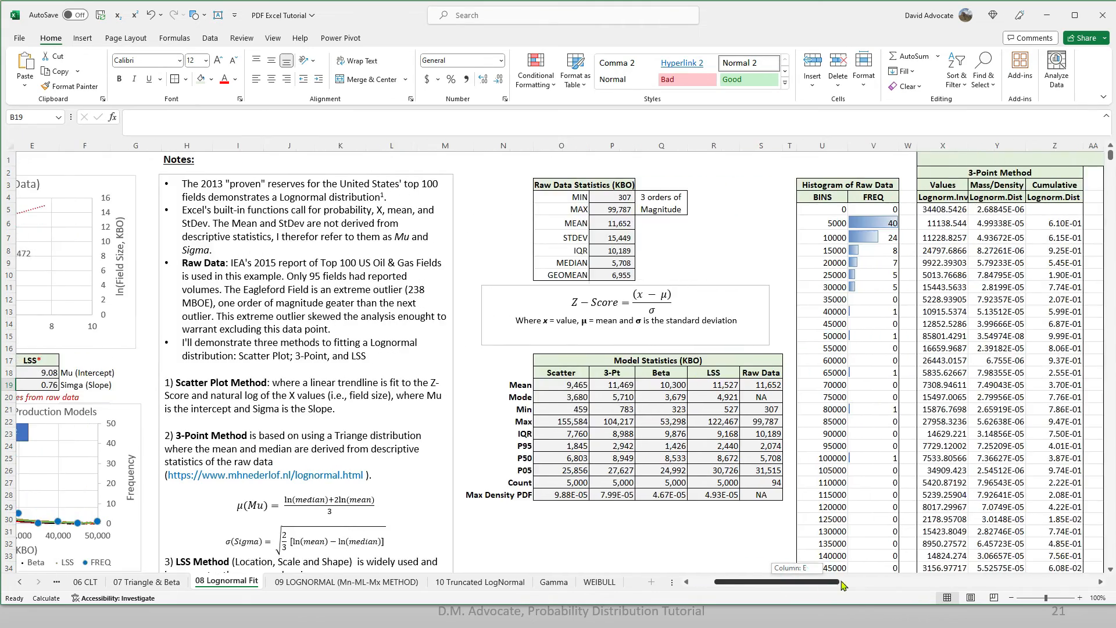
Scroll right to the Calculation of the PDF's tables
scroll(right, 3)
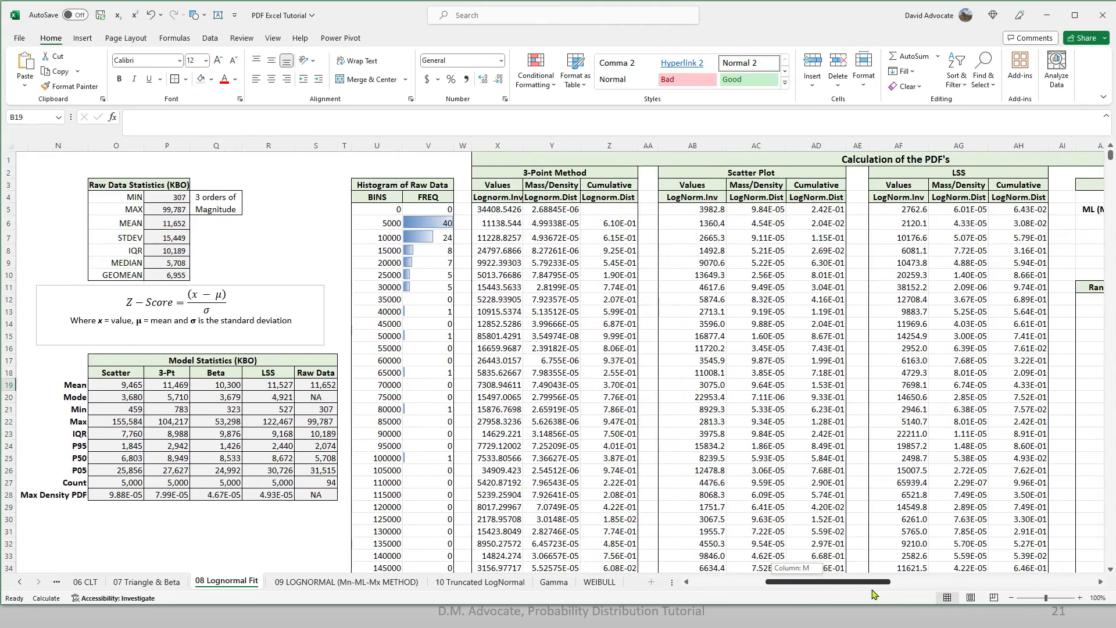
Complete X5's formula as LOGNORM.INV(RAND(), D18, D19) and confirm the edit
scroll(right, 3)
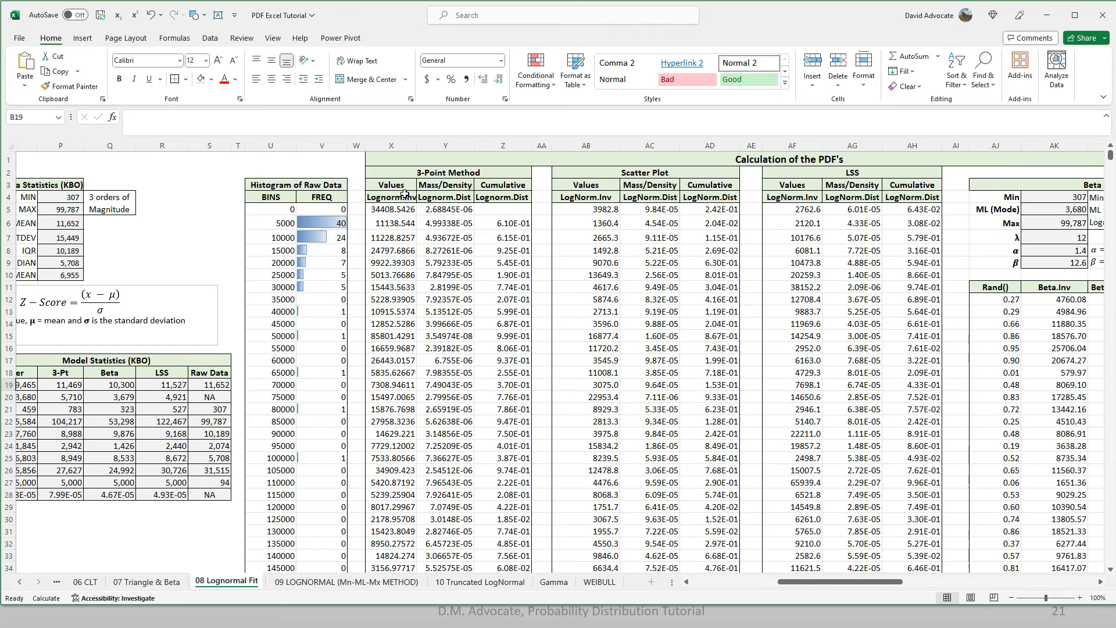
click(391, 208)
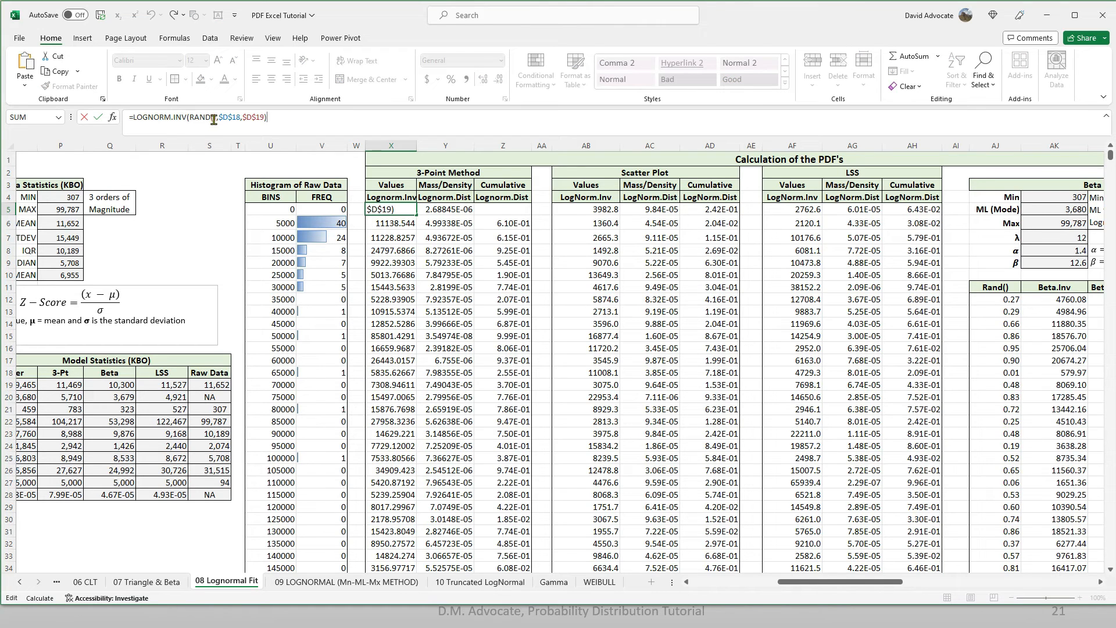
text(())
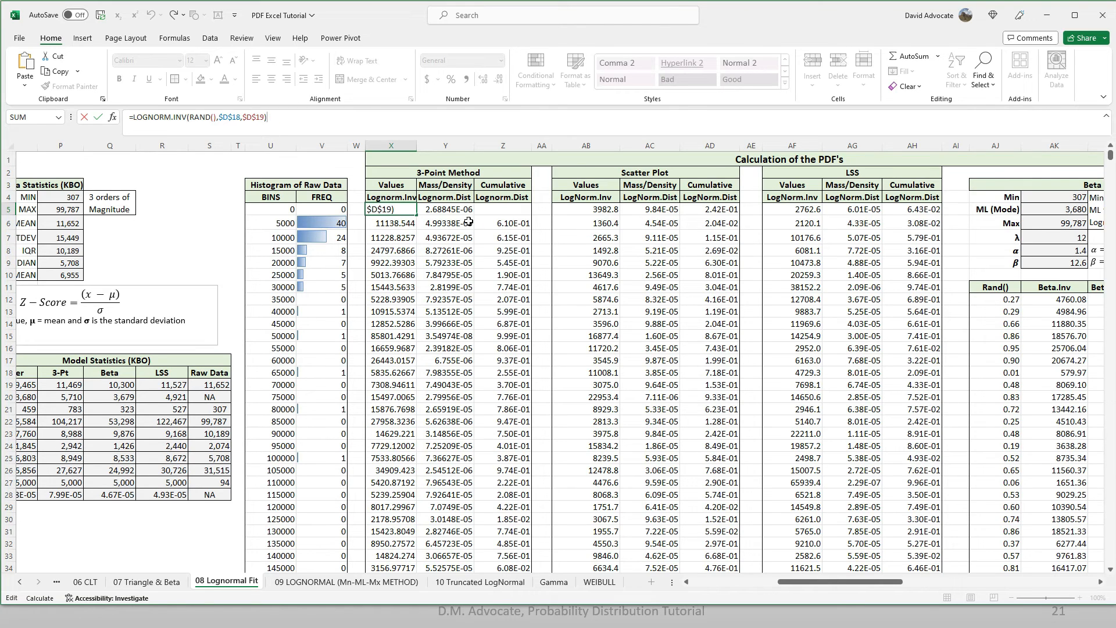
click(445, 209)
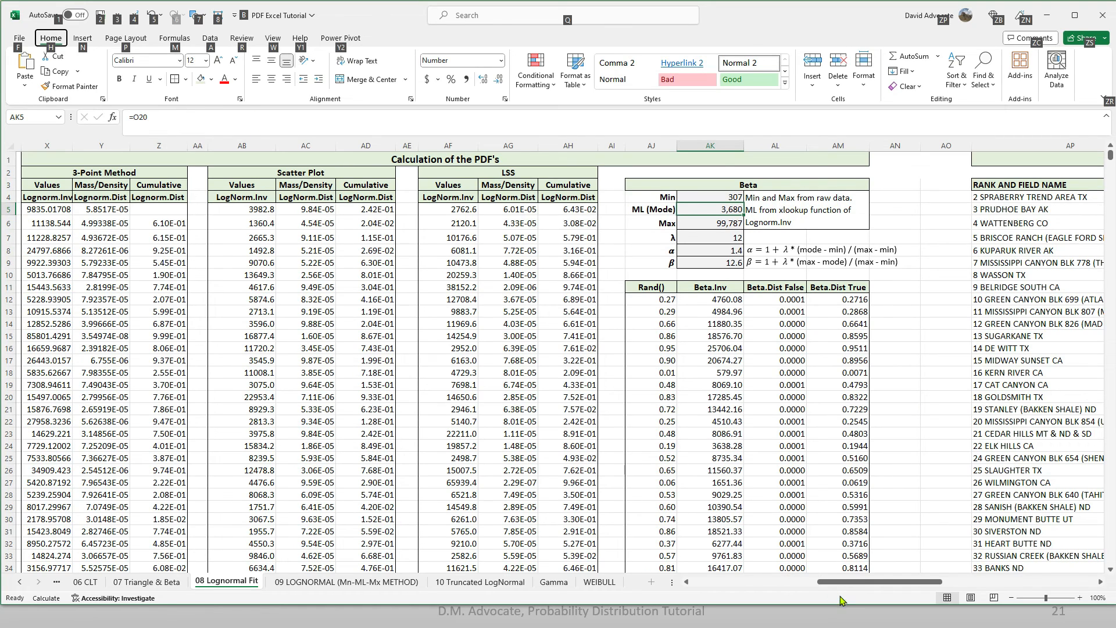
mouse_move(157, 119)
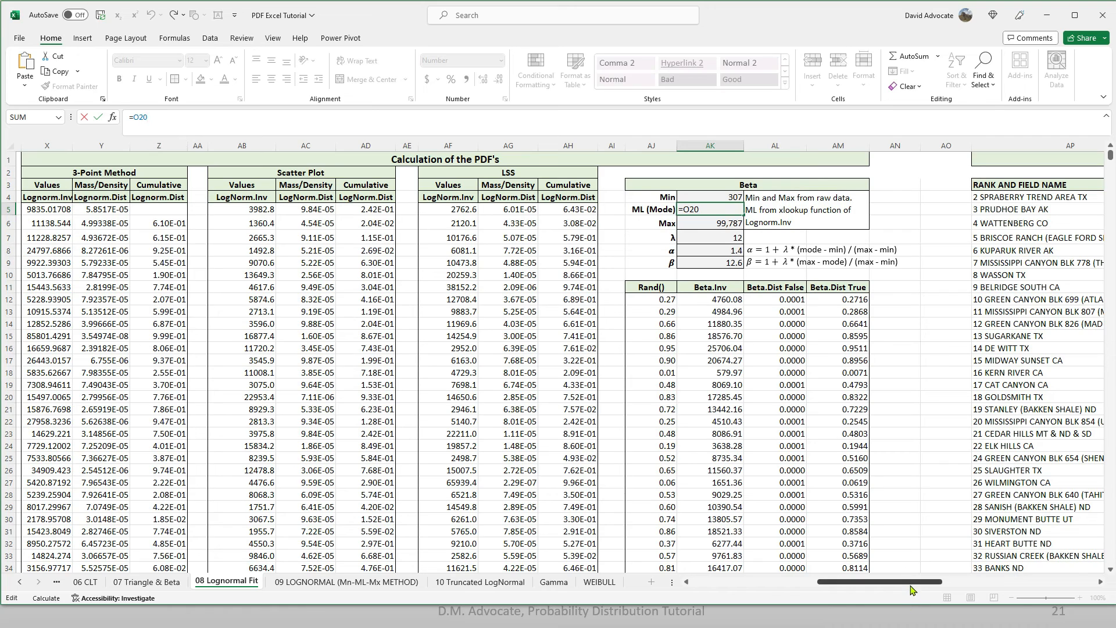
Scroll right to the Beta table, whose ML (Mode) of 3,680 comes from O20
scroll(left, 3)
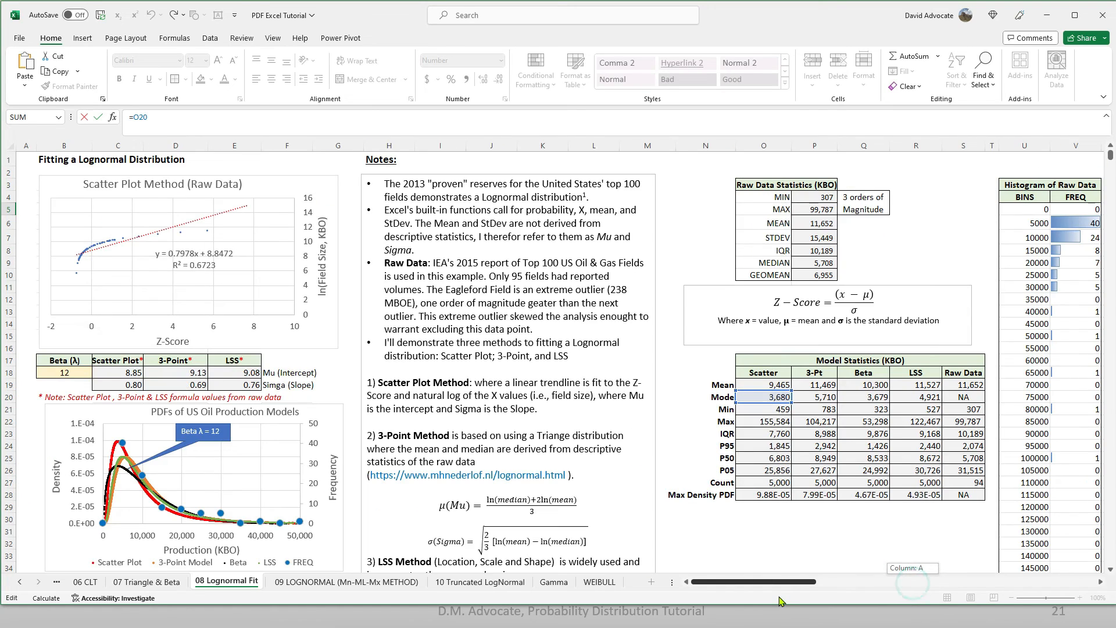
scroll(right, 3)
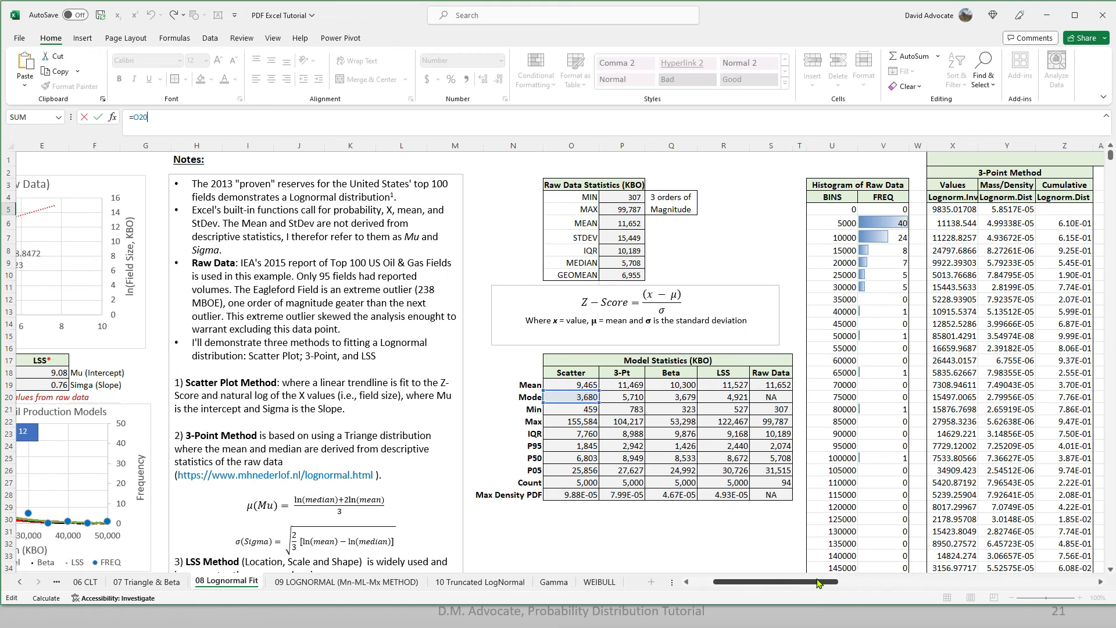
scroll(right, 3)
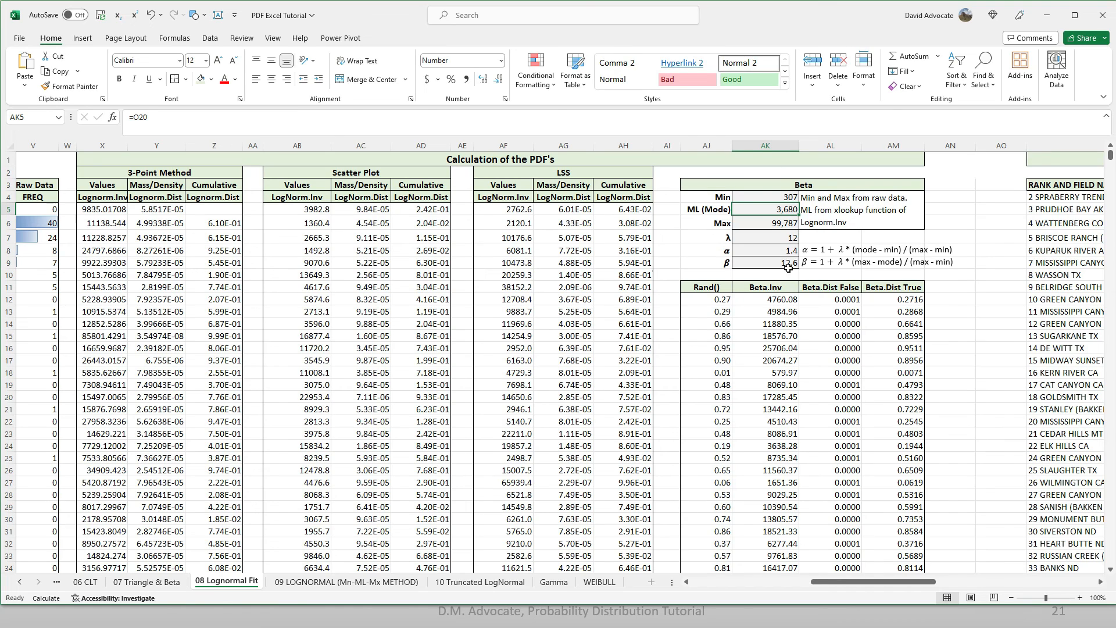
mouse_move(831, 391)
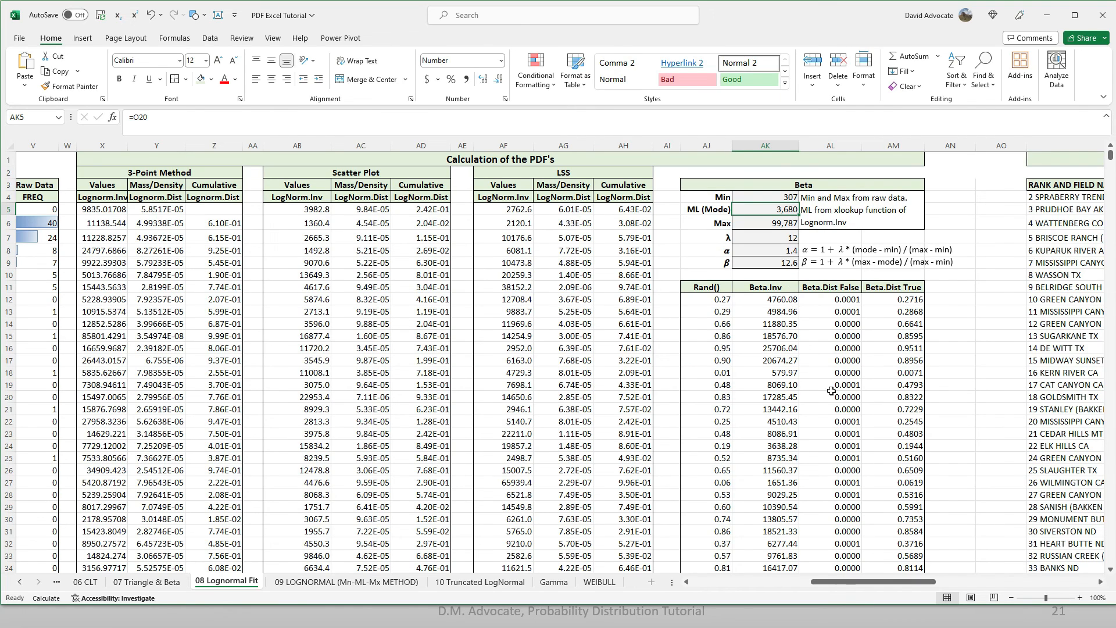